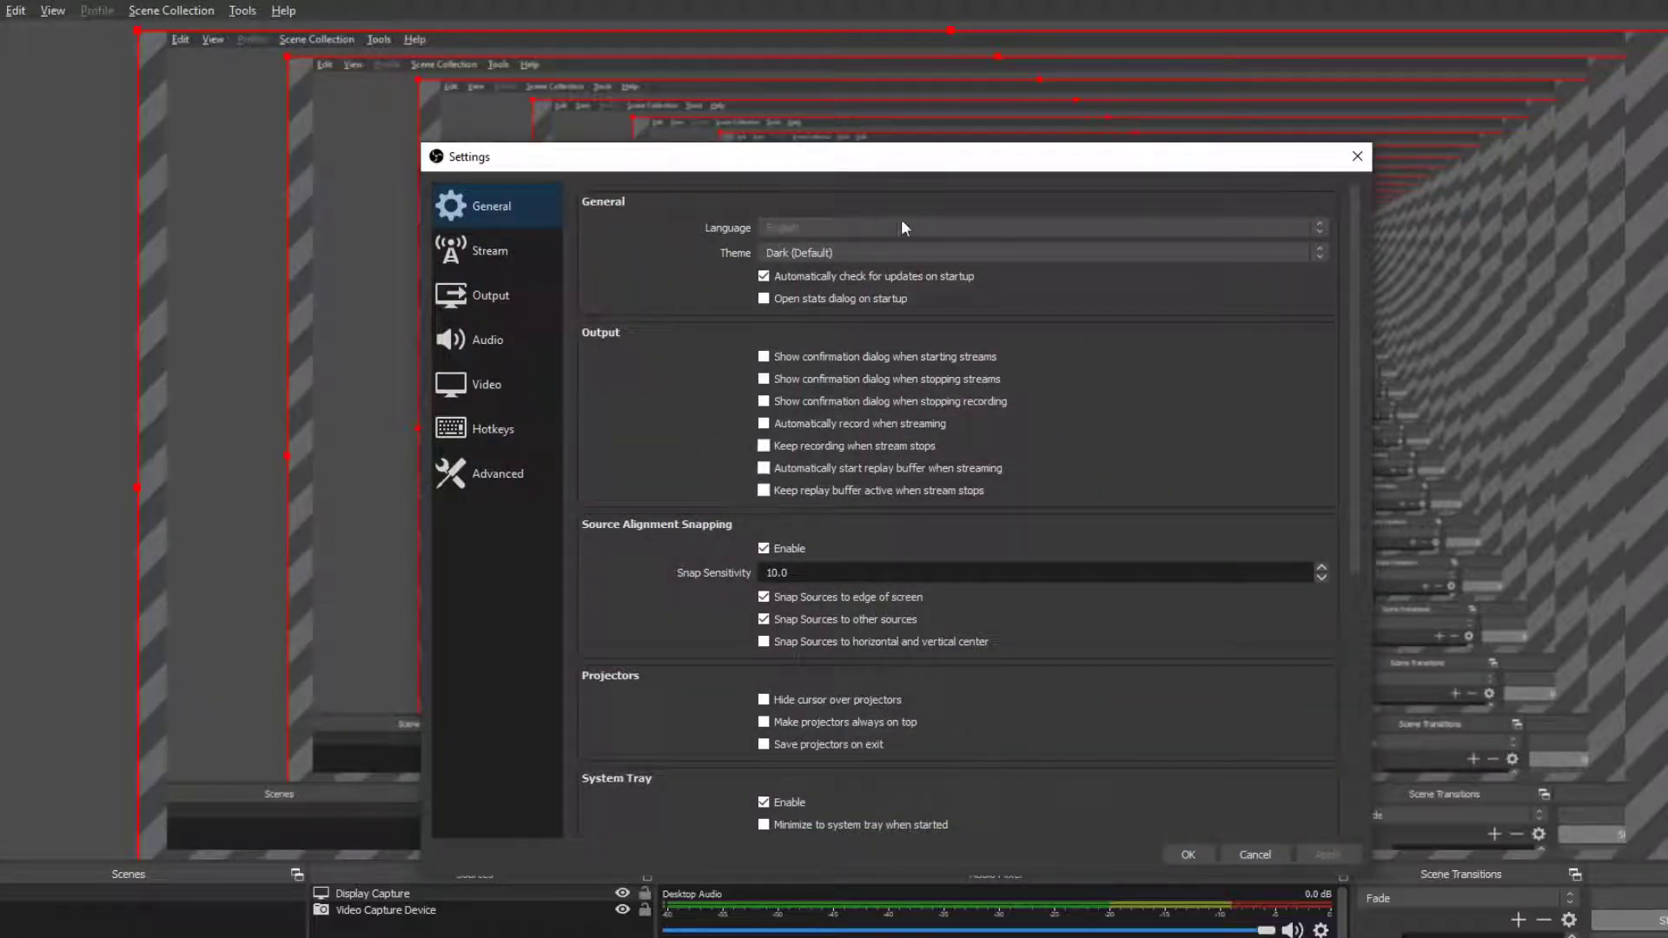
Review the Video, Advanced and Stream pages, leaving the streaming service on Twitch
left_click(486, 384)
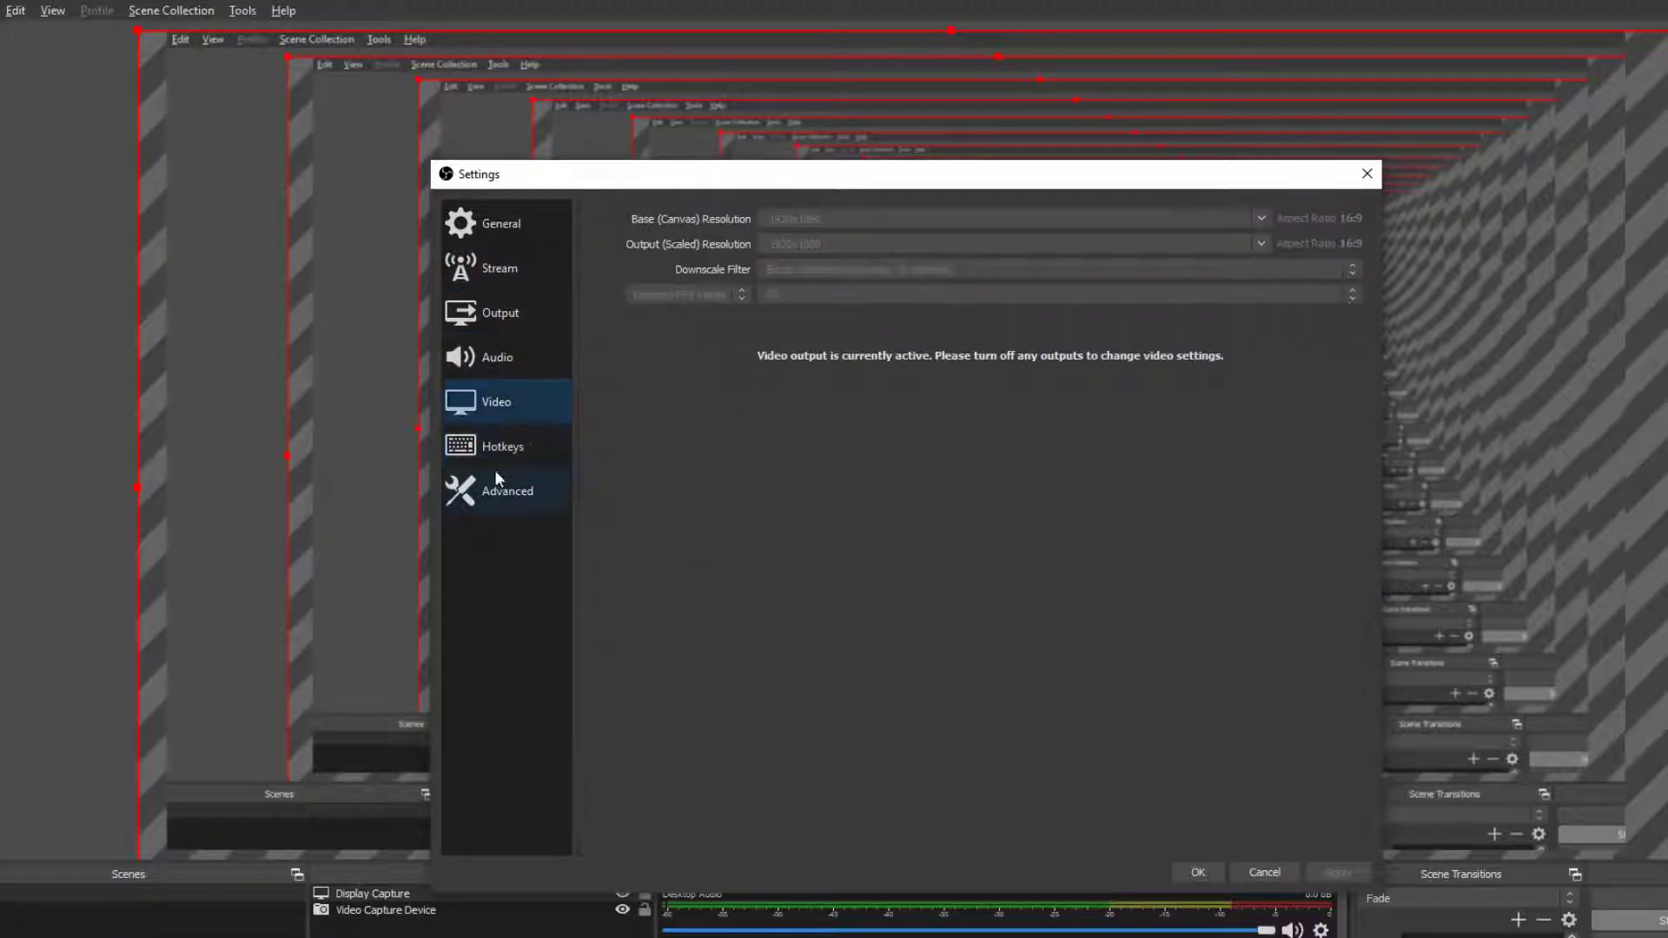
left_click(508, 490)
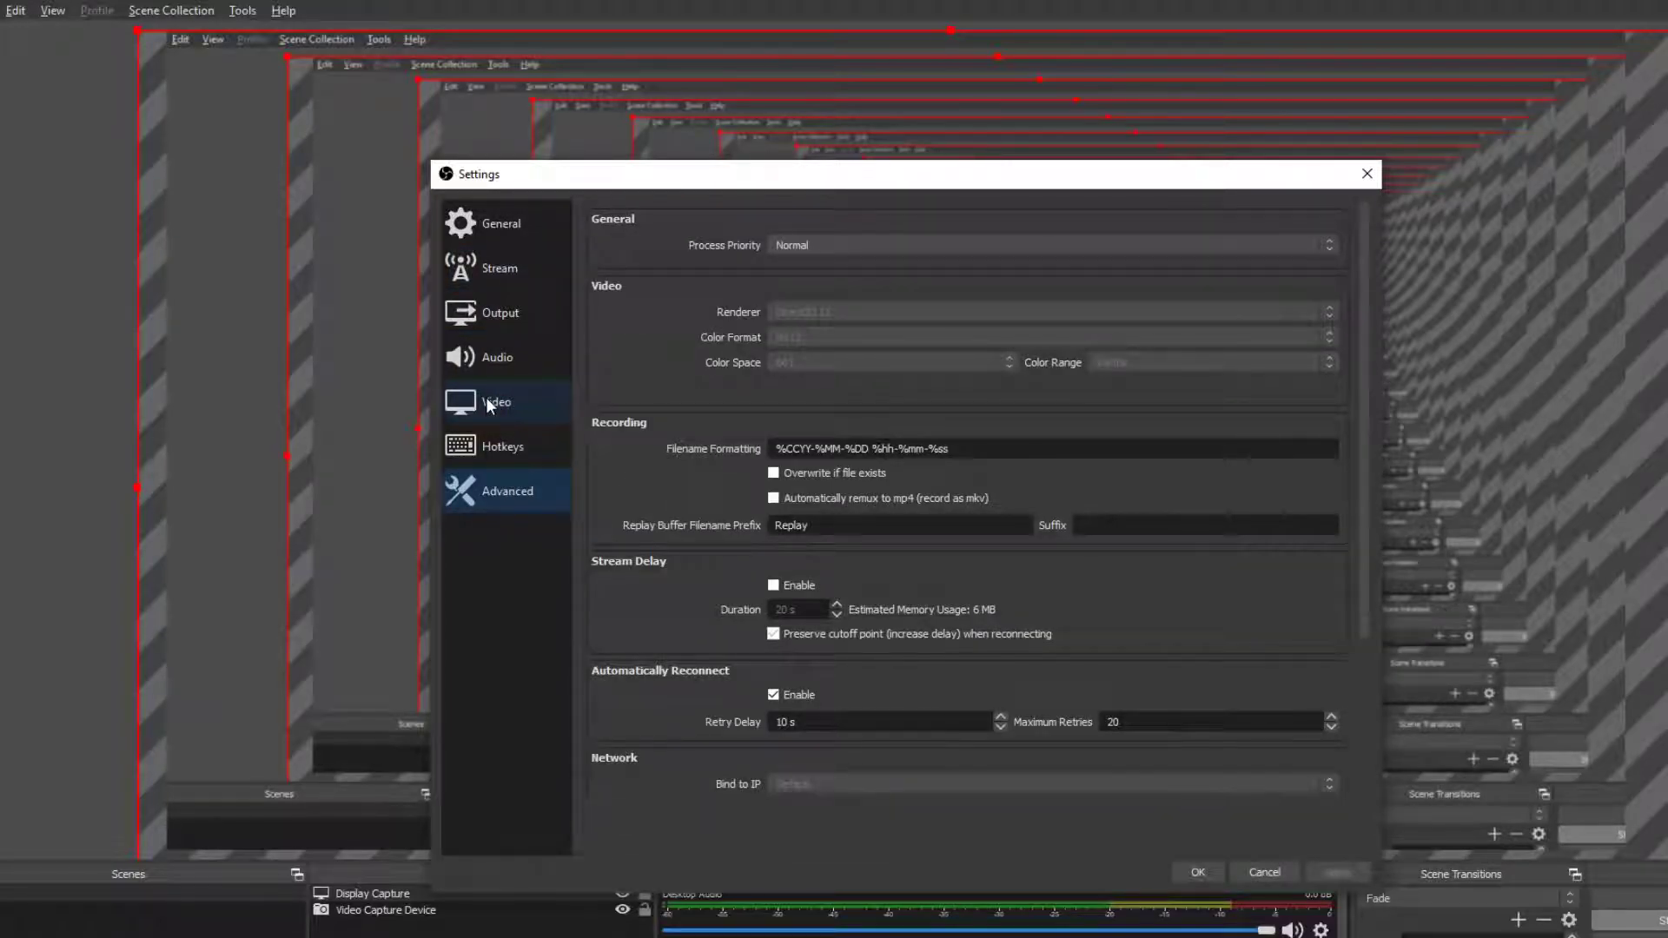
left_click(499, 267)
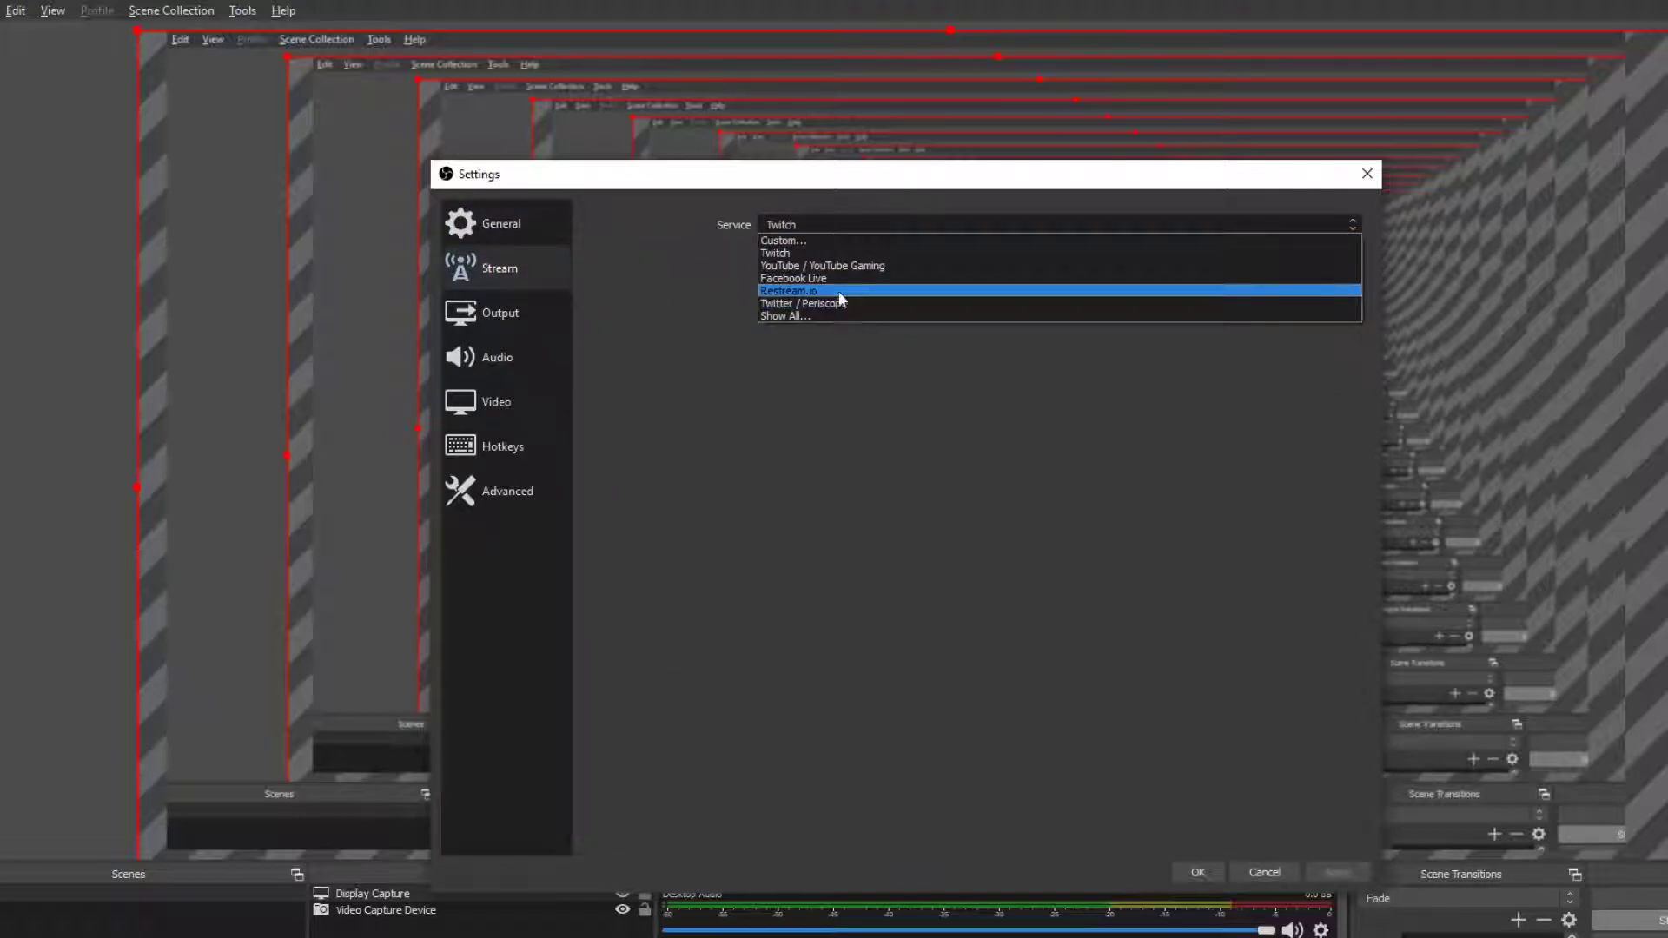
left_click(499, 312)
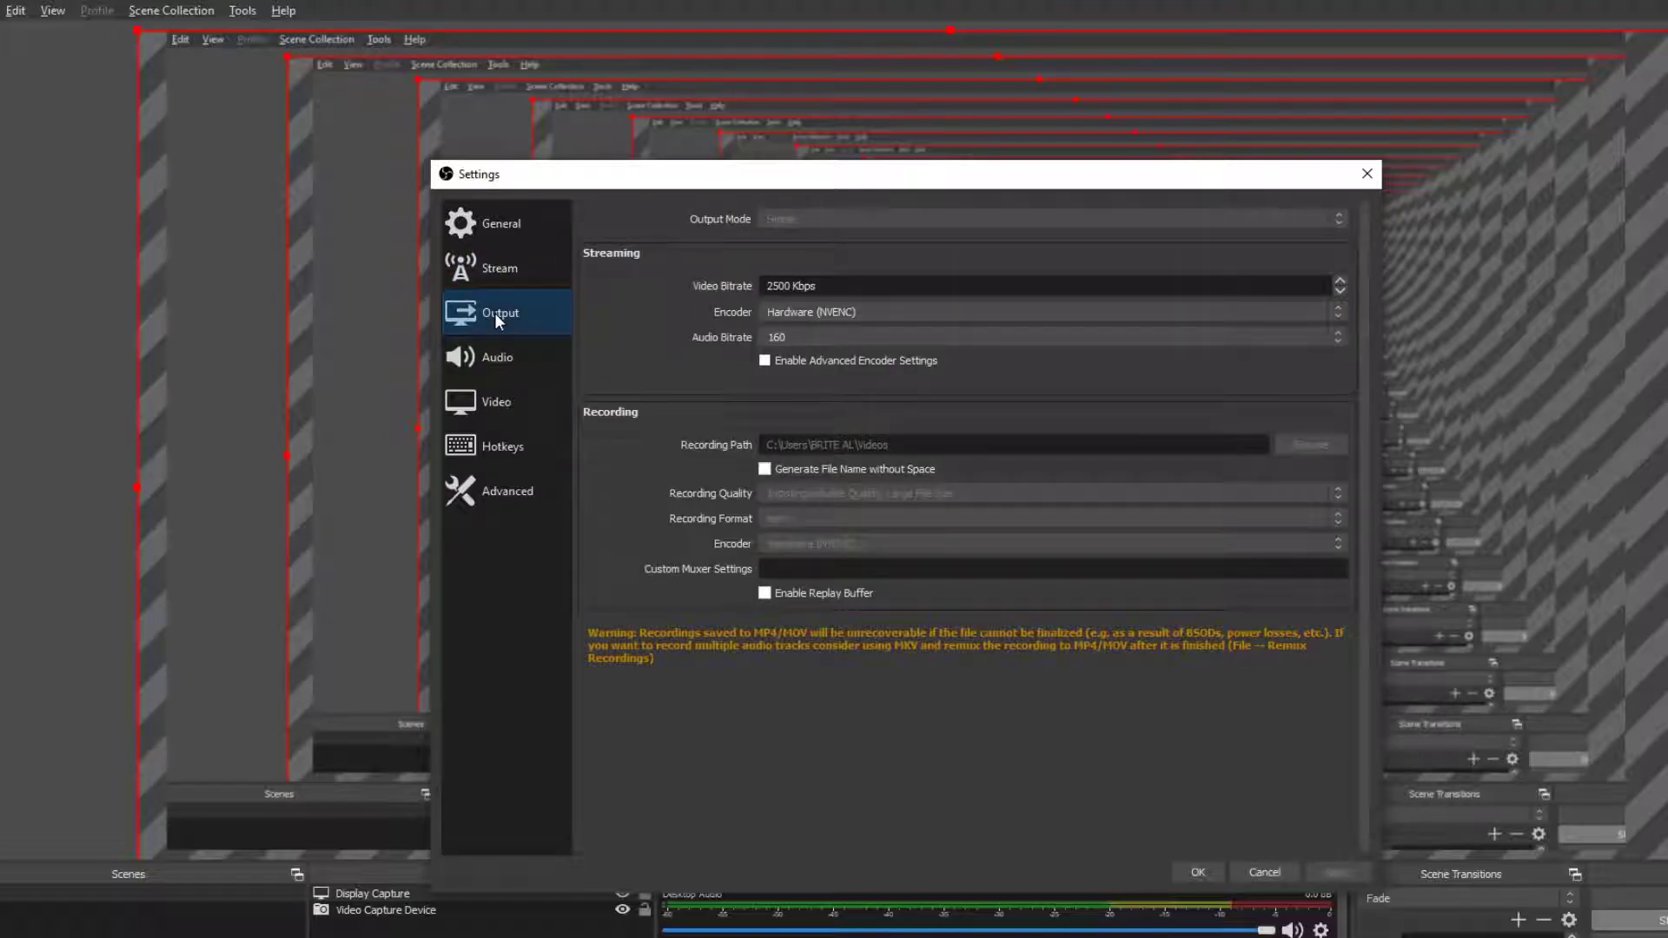
Keep the Hardware (NVENC) streaming encoder with a 160 audio bitrate
left_click(1047, 313)
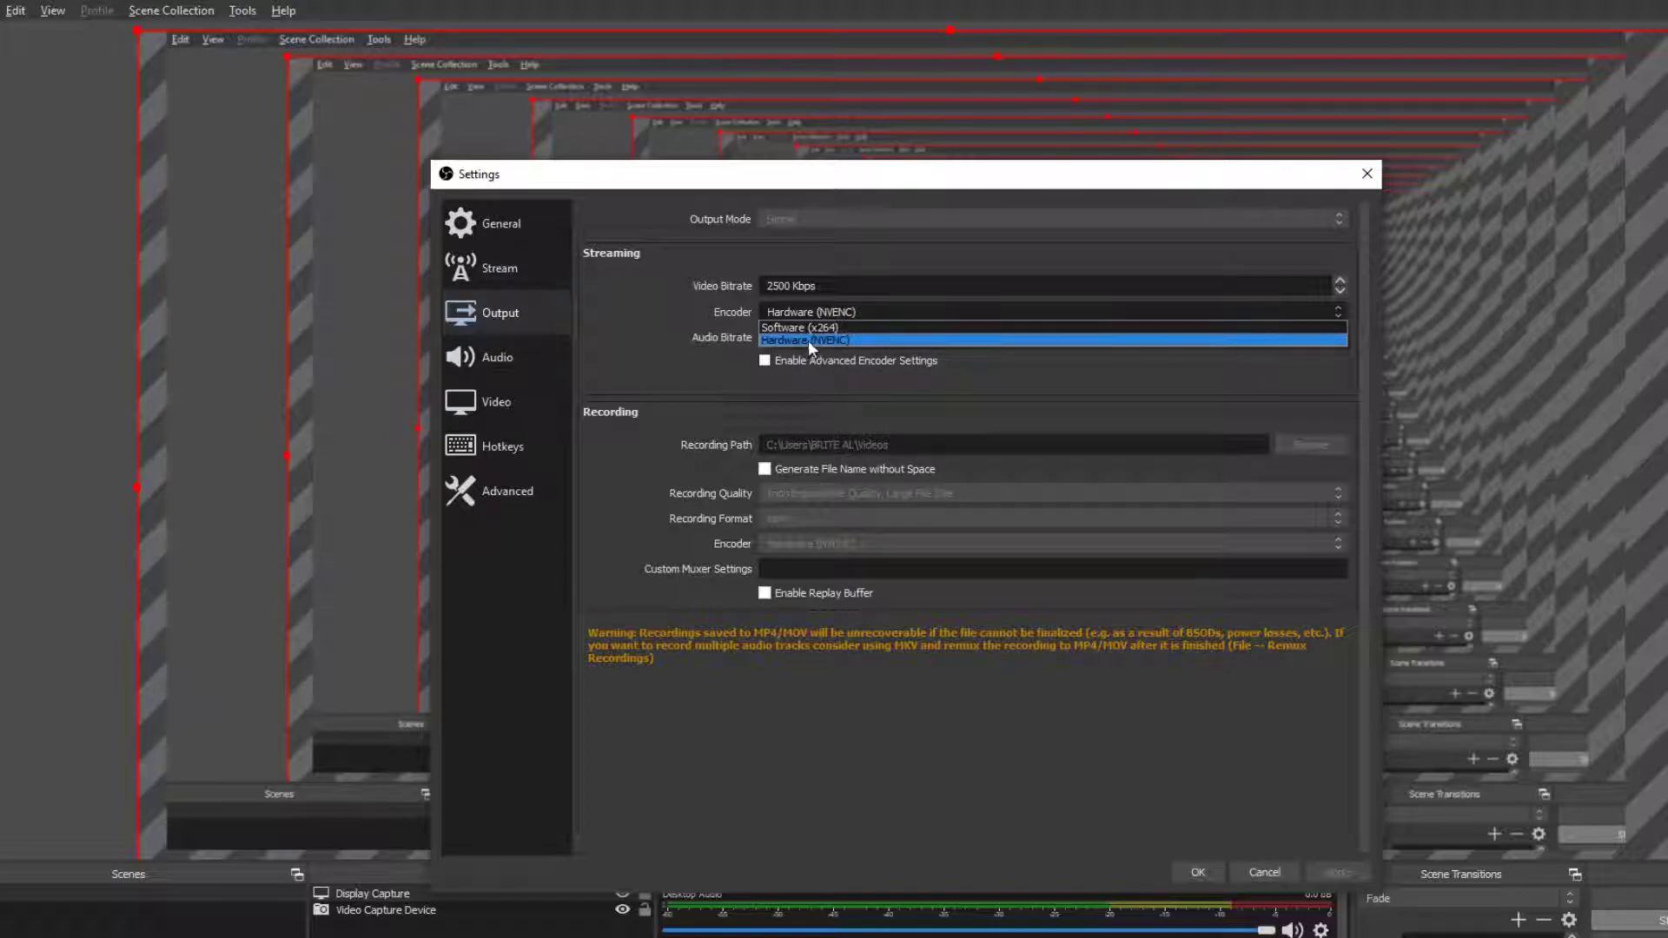
mouse_move(744, 341)
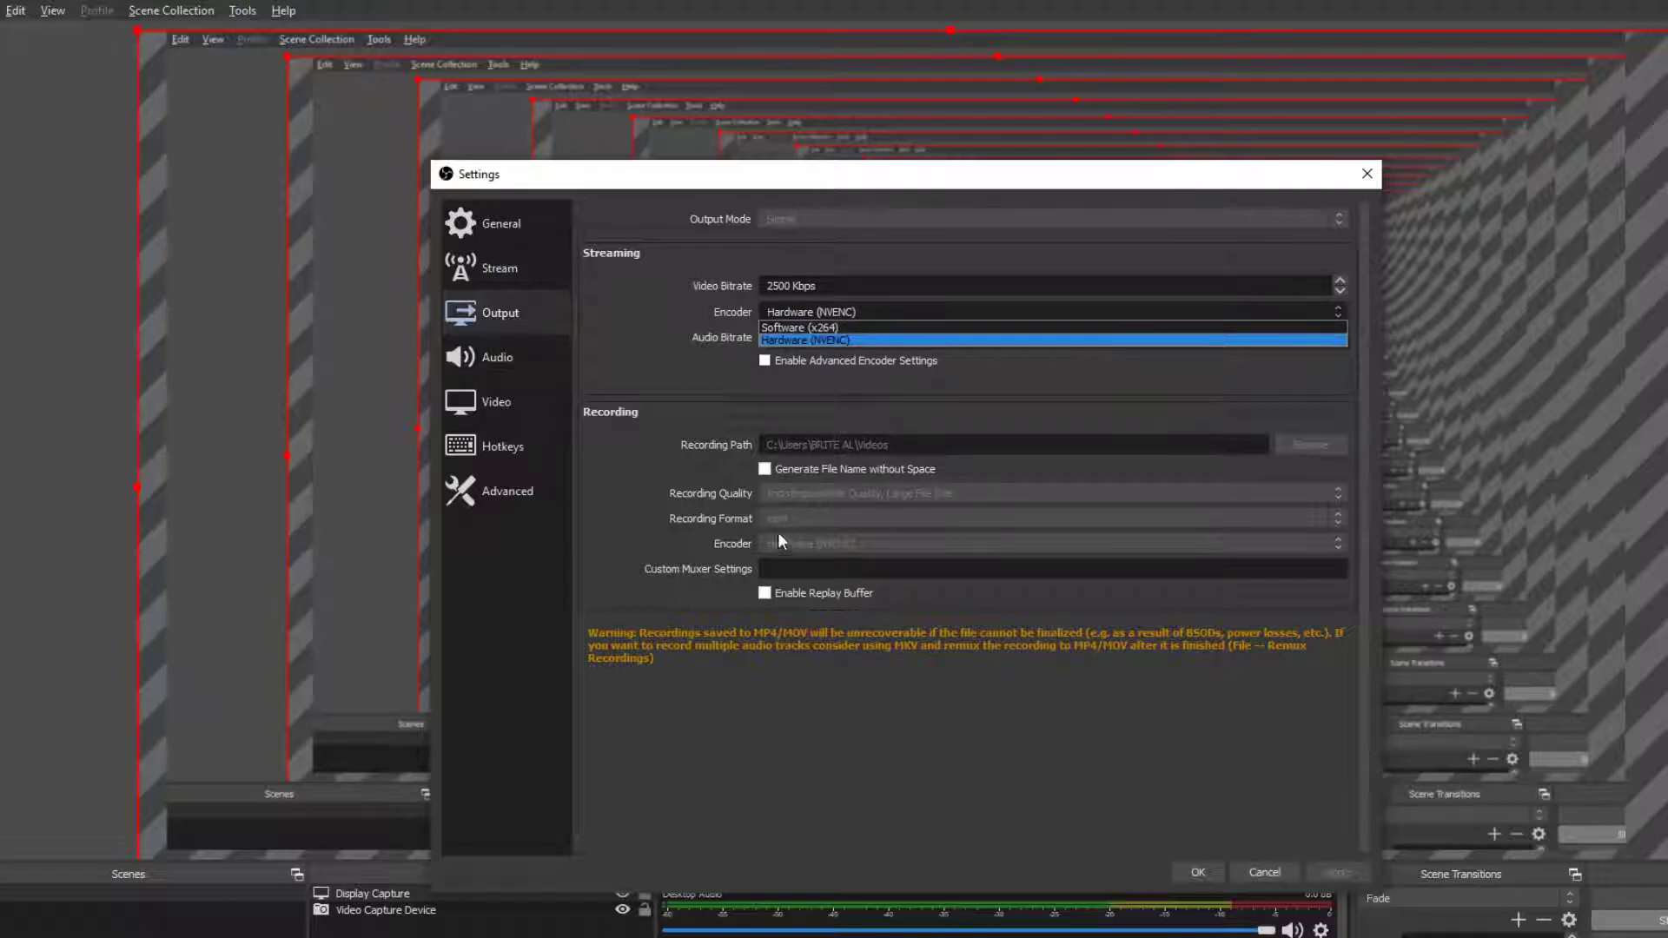
mouse_move(733, 504)
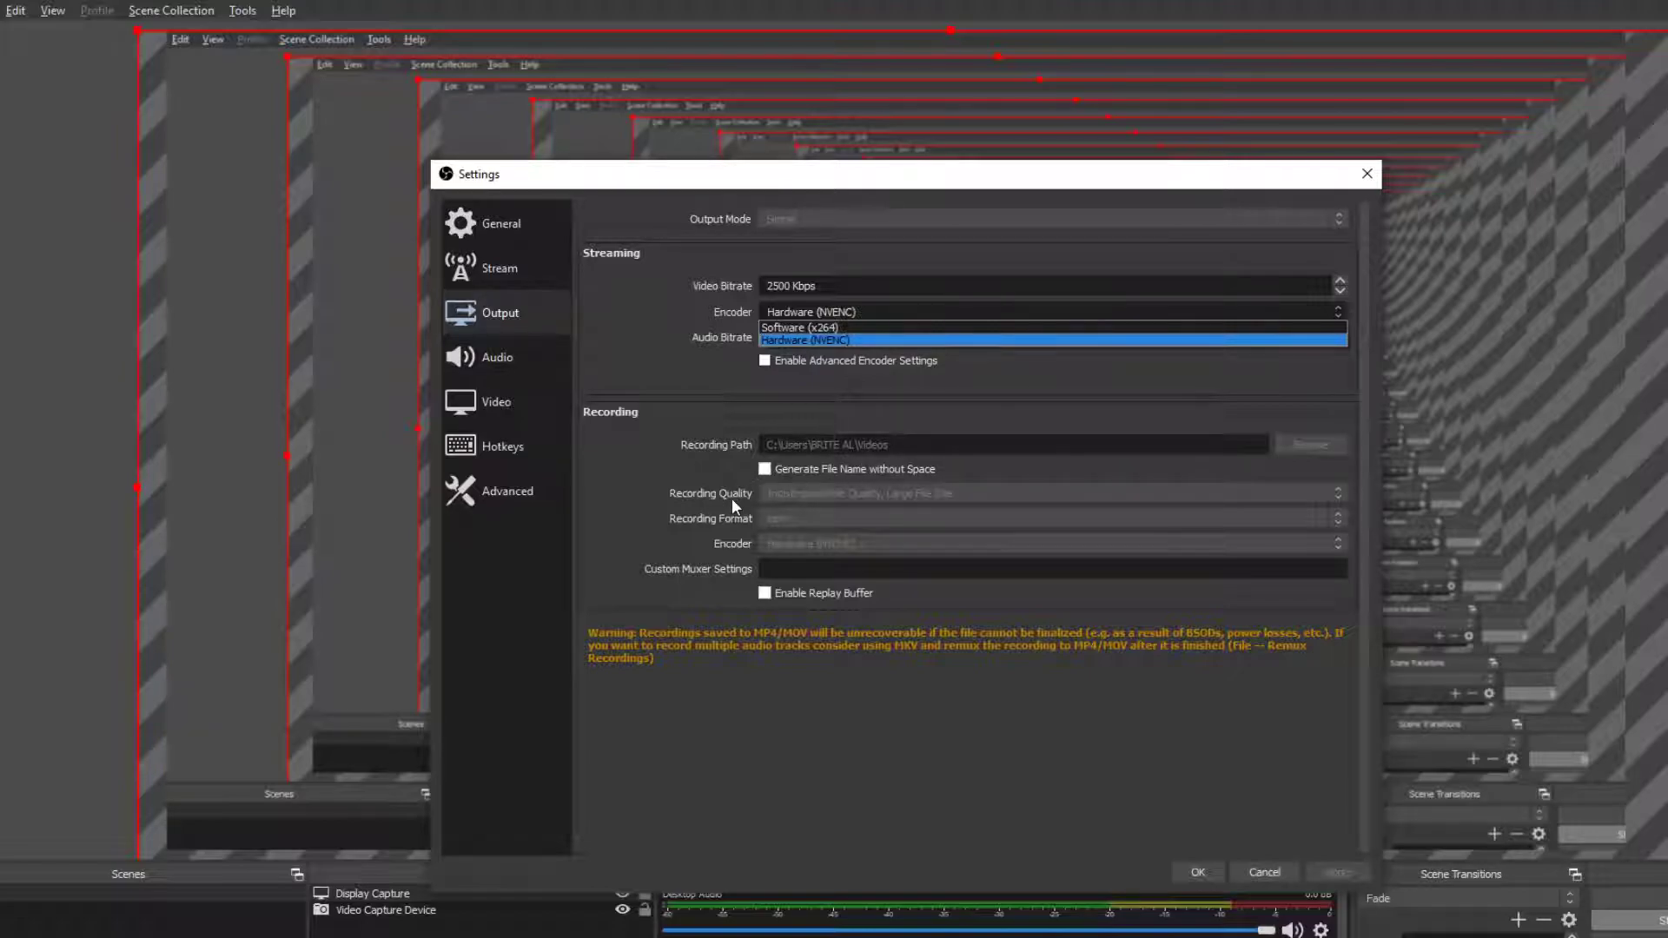
mouse_move(886, 500)
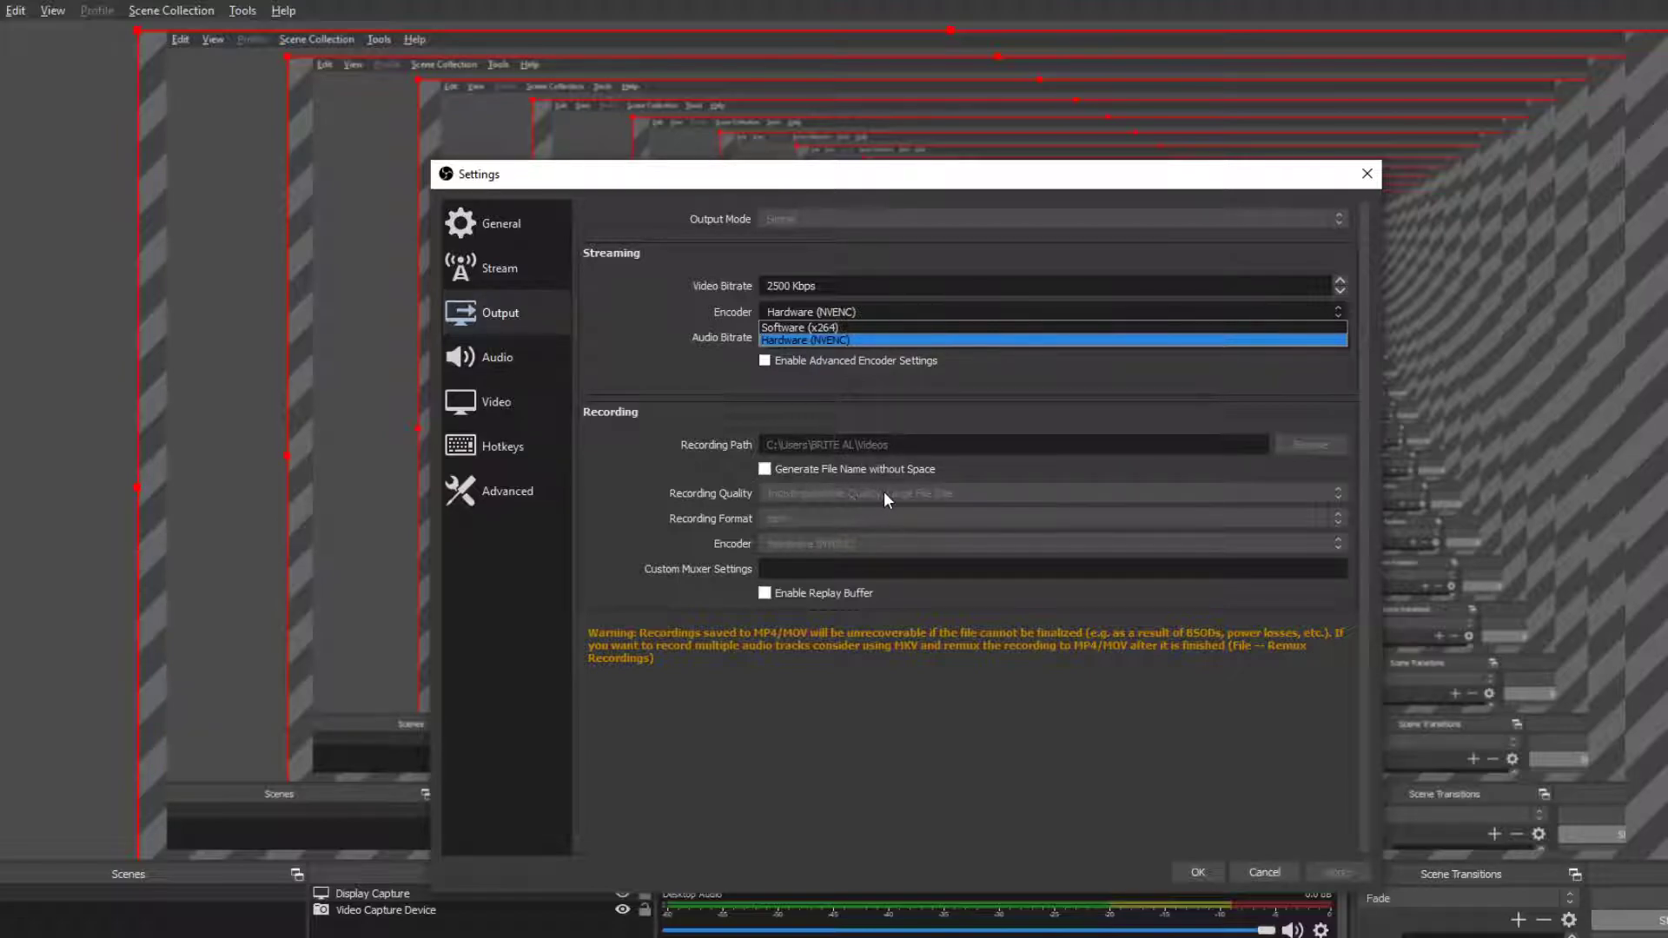
mouse_move(806, 525)
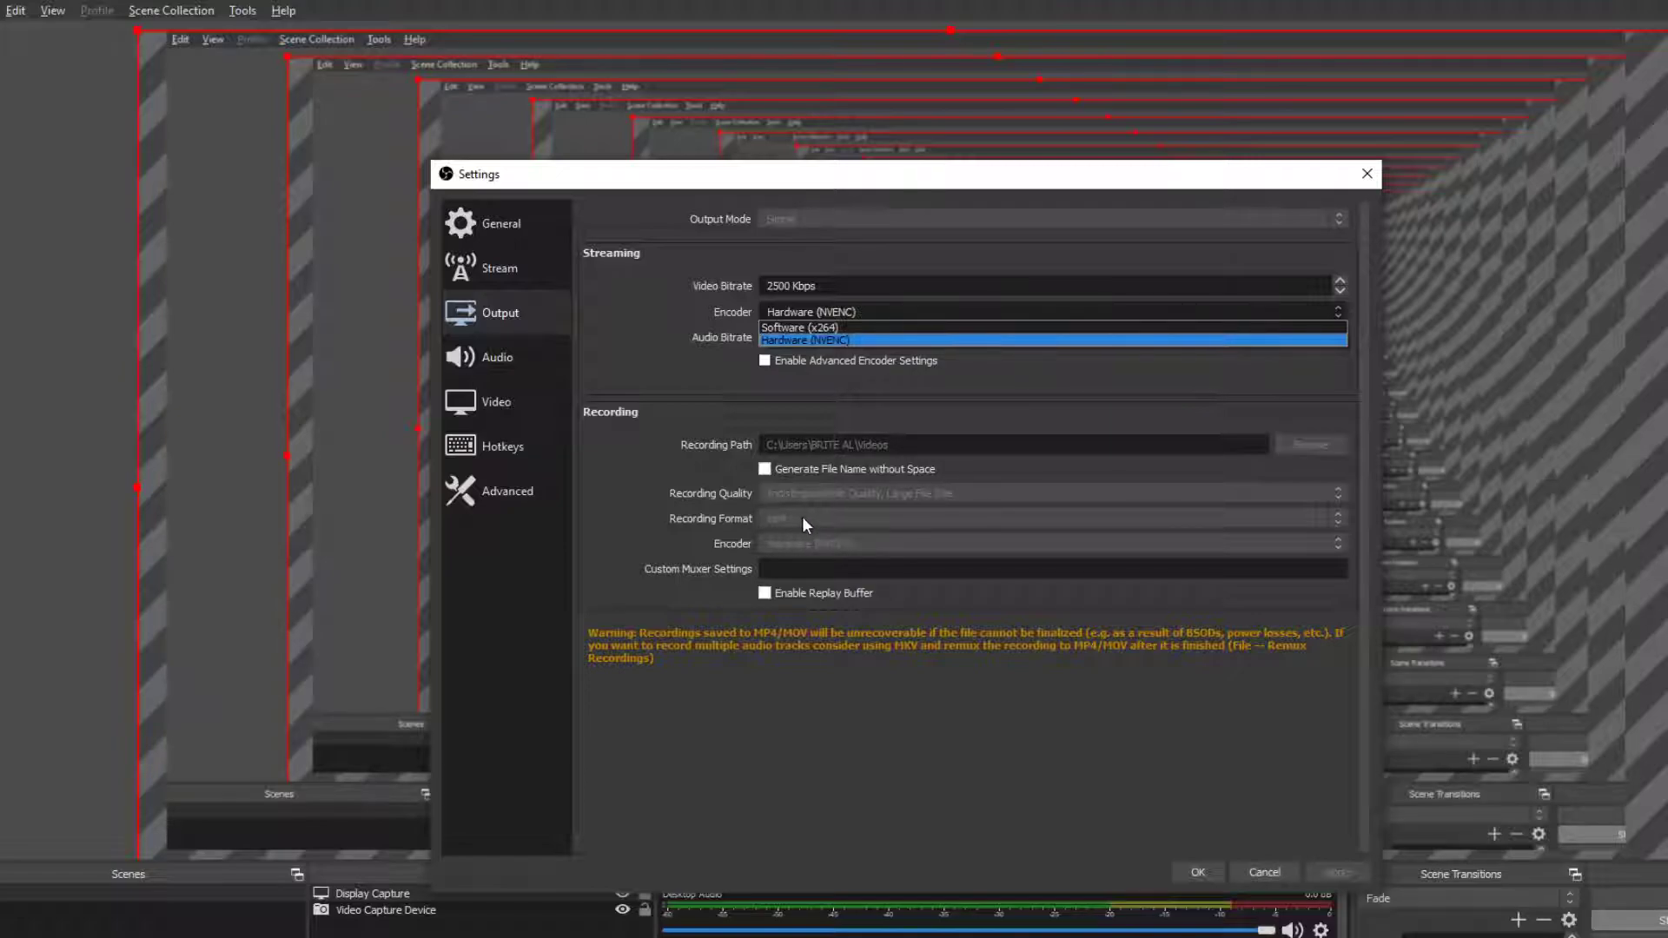
mouse_move(474, 372)
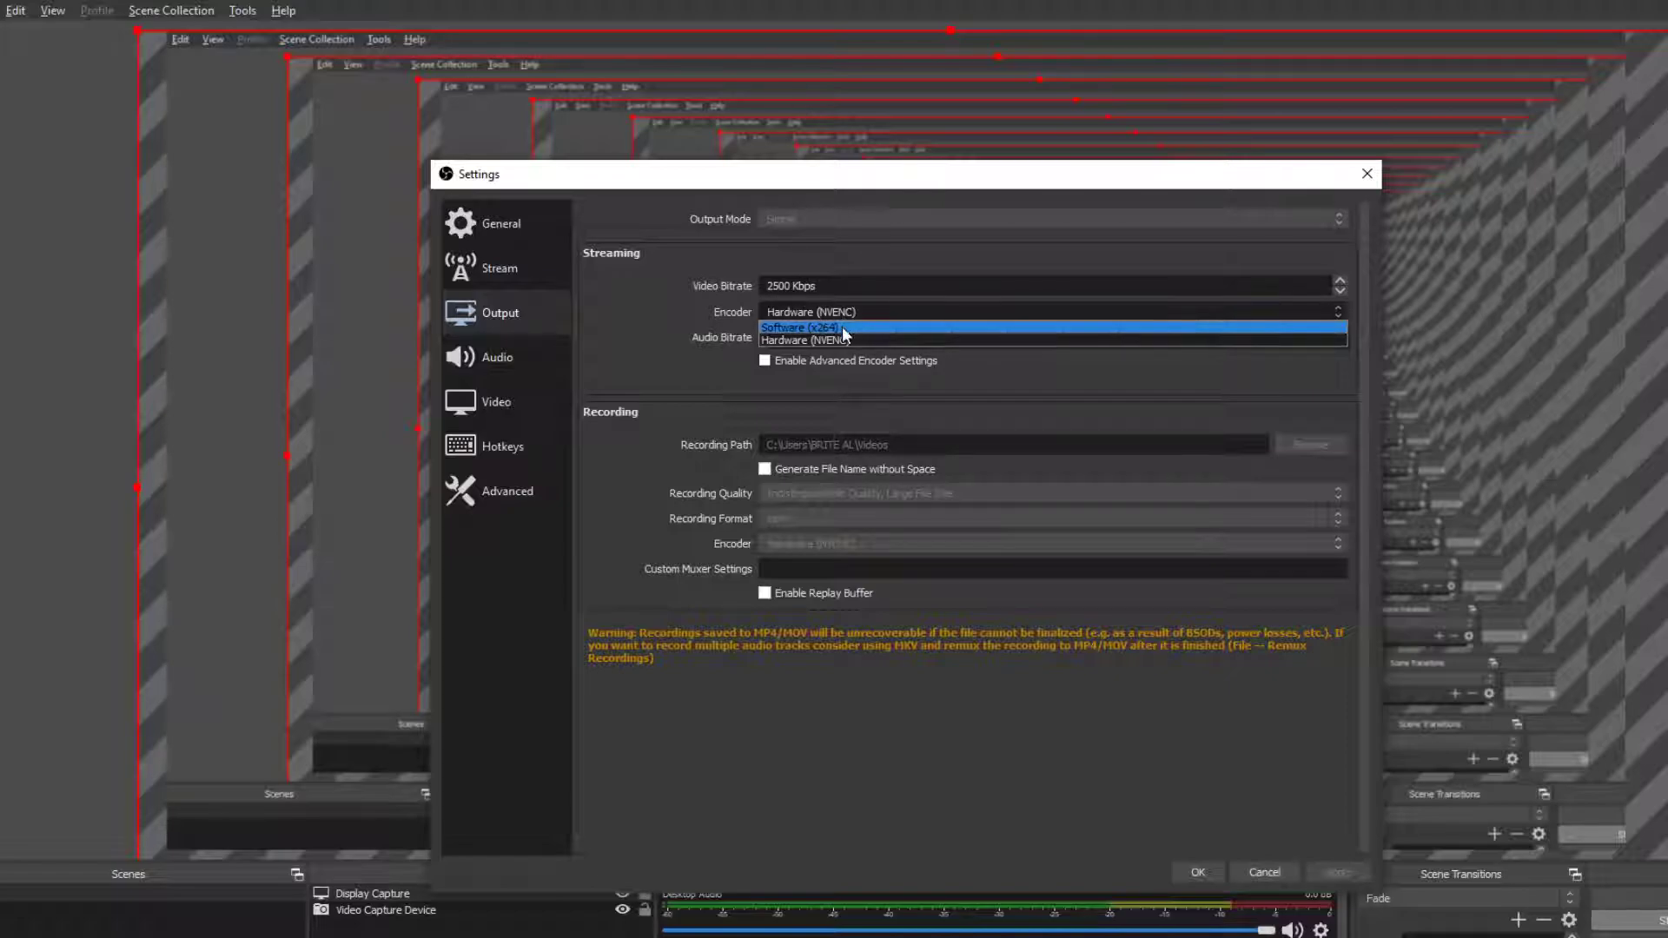
left_click(1051, 337)
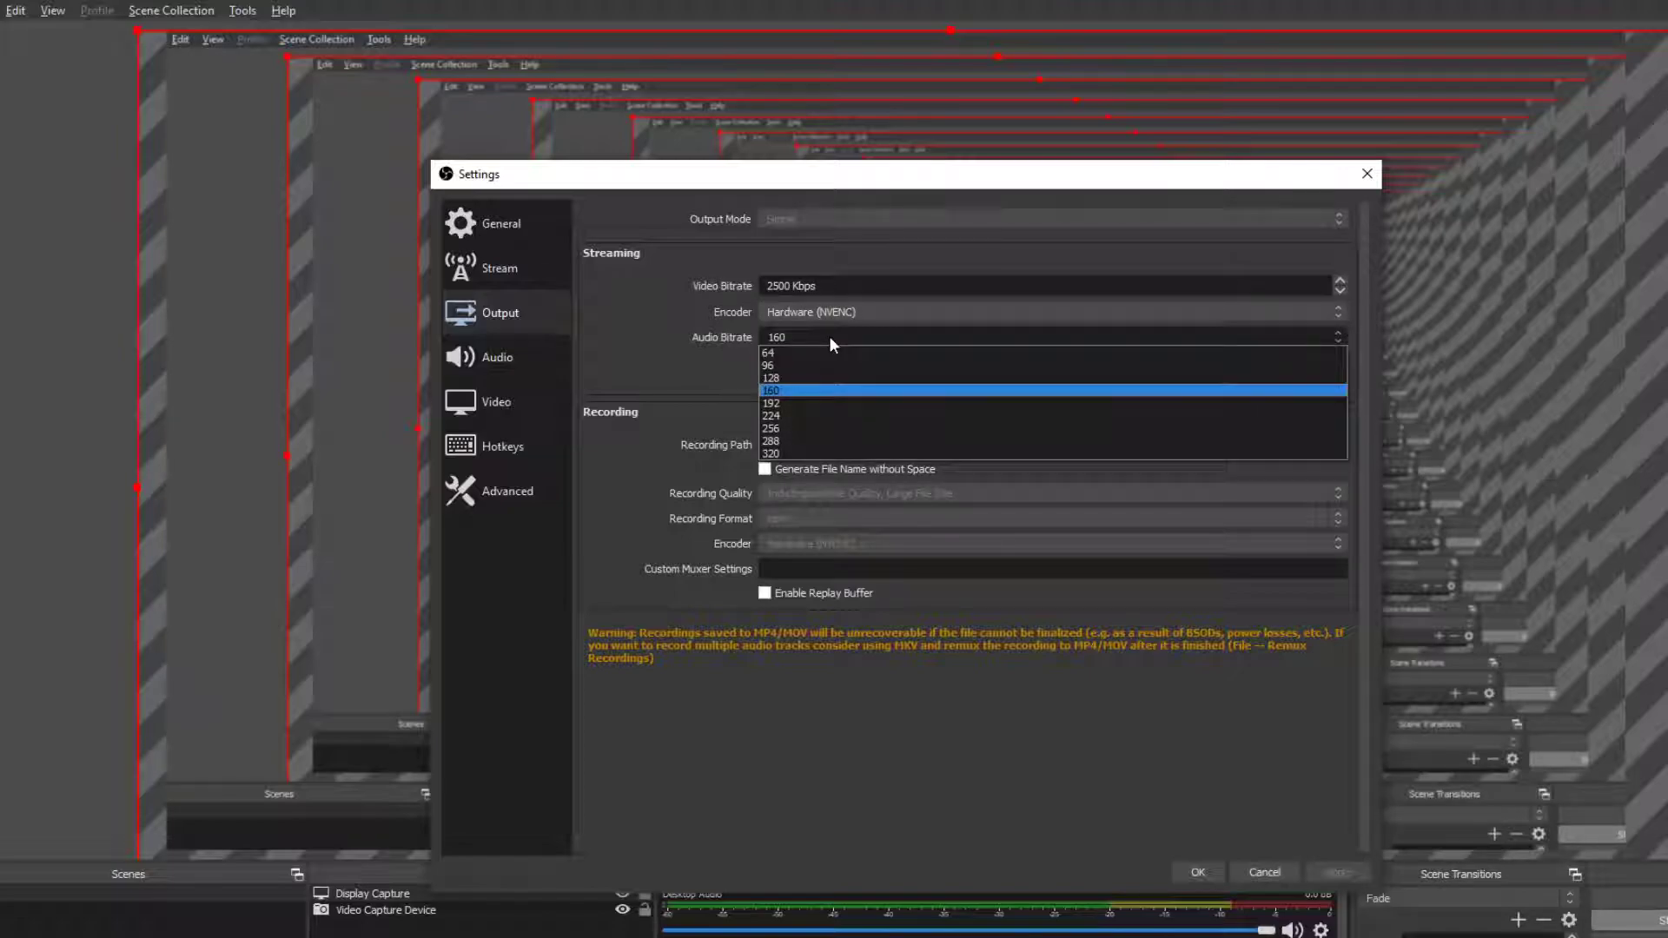
left_click(771, 389)
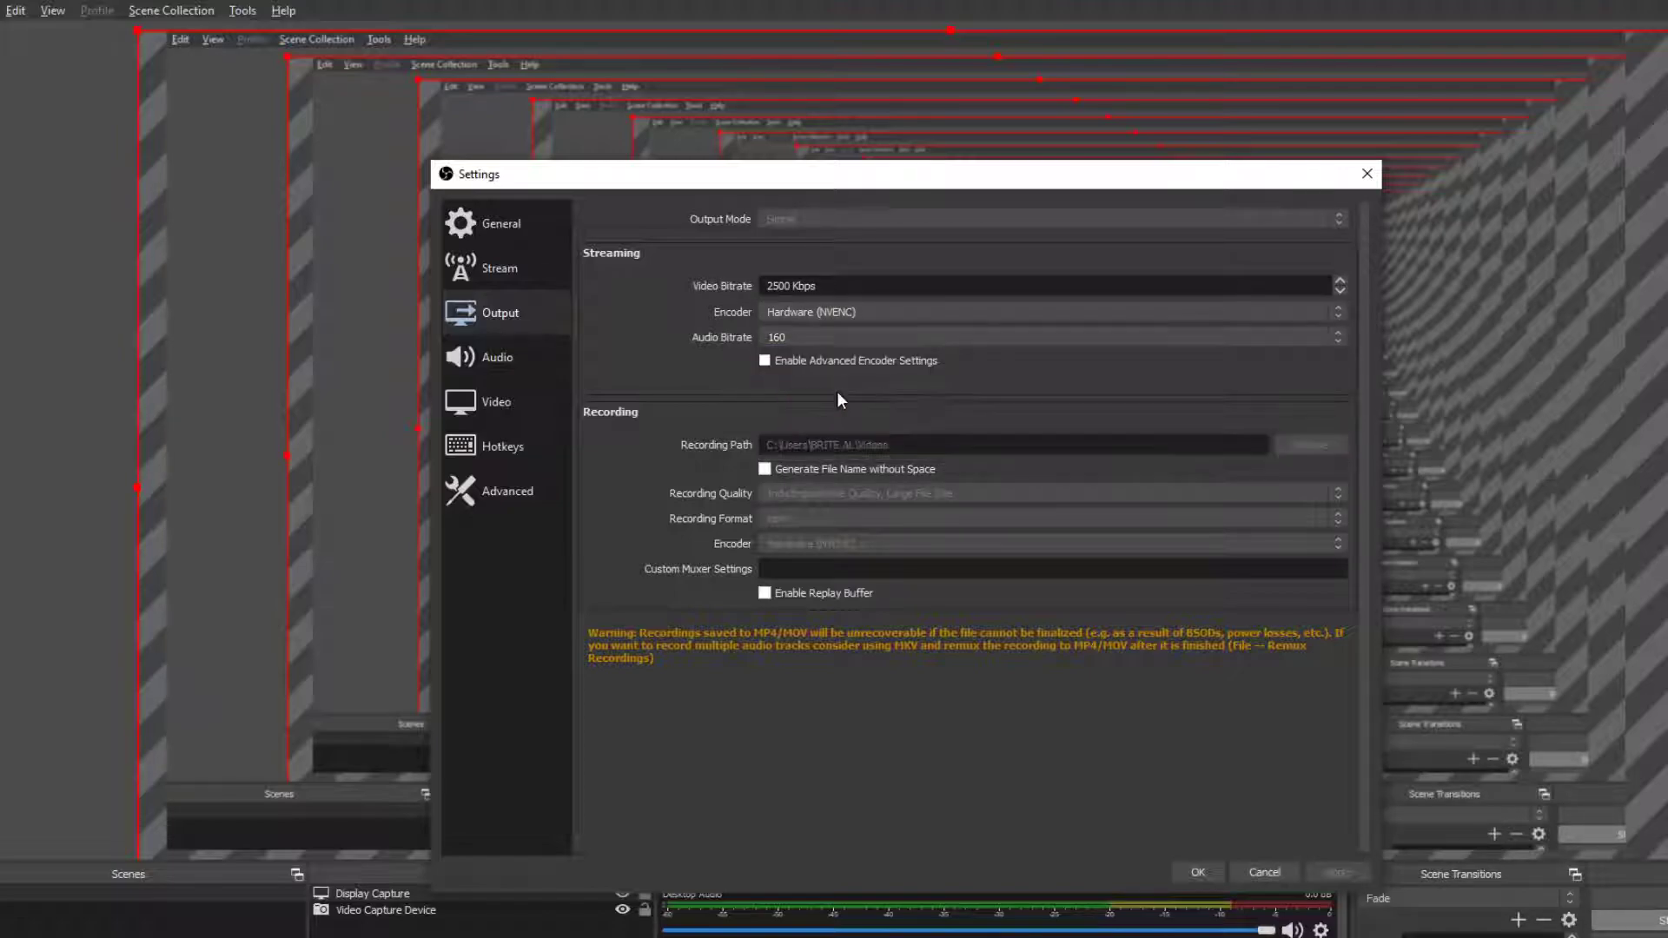
Use Microphone (S-USB MIC-SG01) for Mic/Auxiliary audio with True Peak metering
left_click(497, 358)
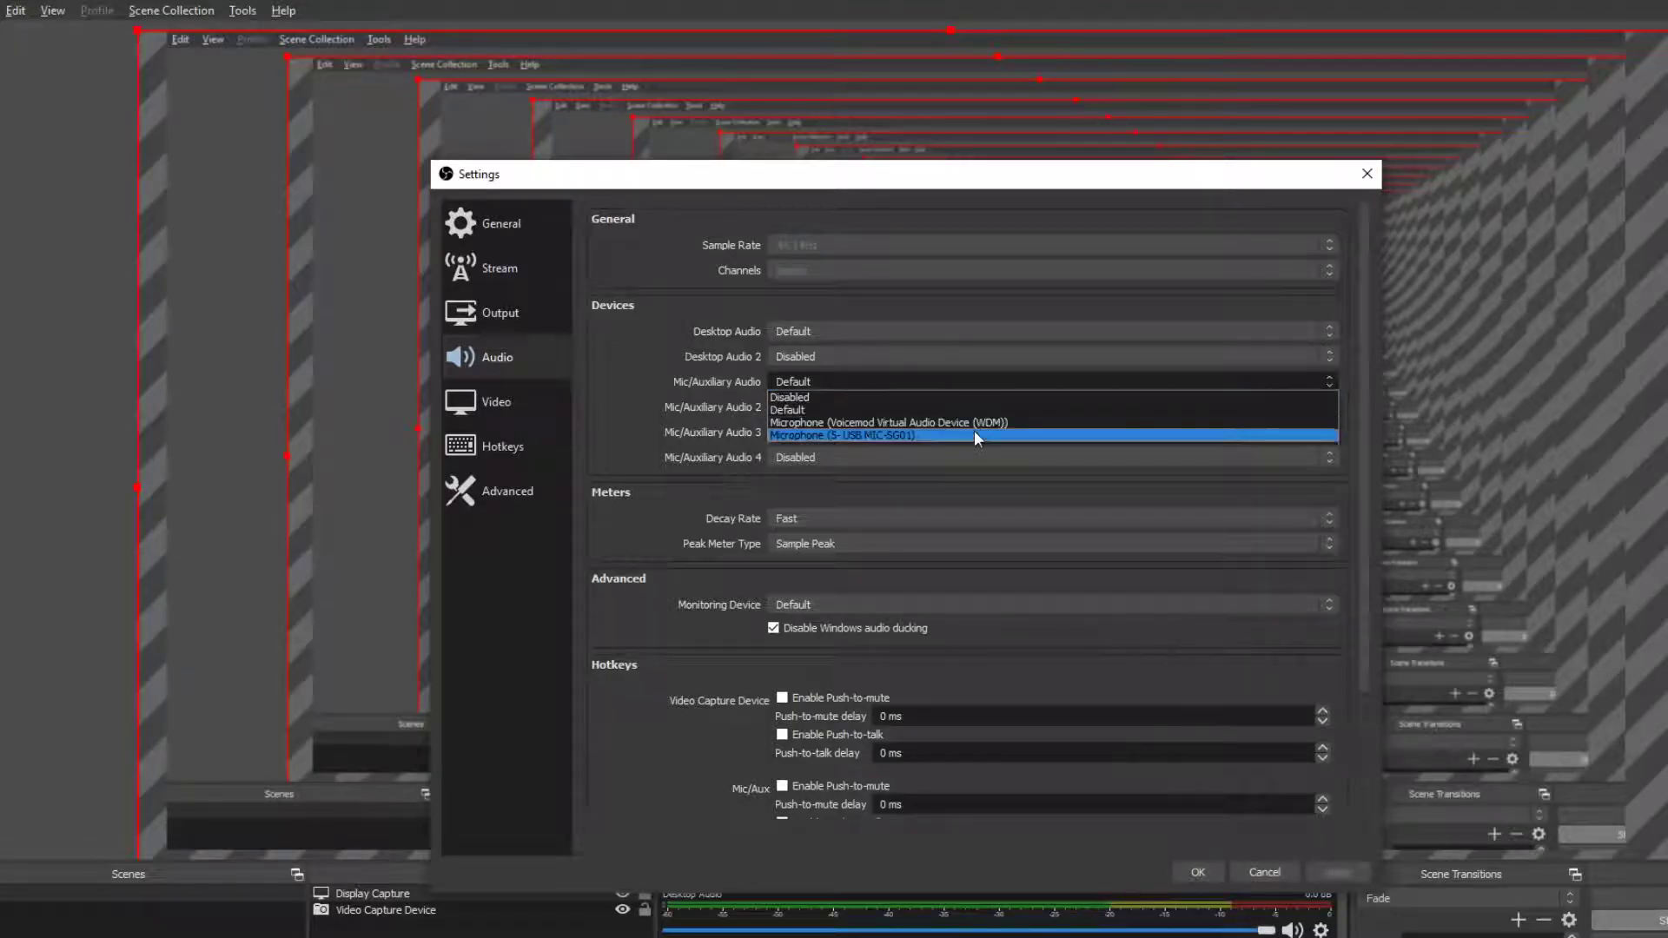
left_click(869, 434)
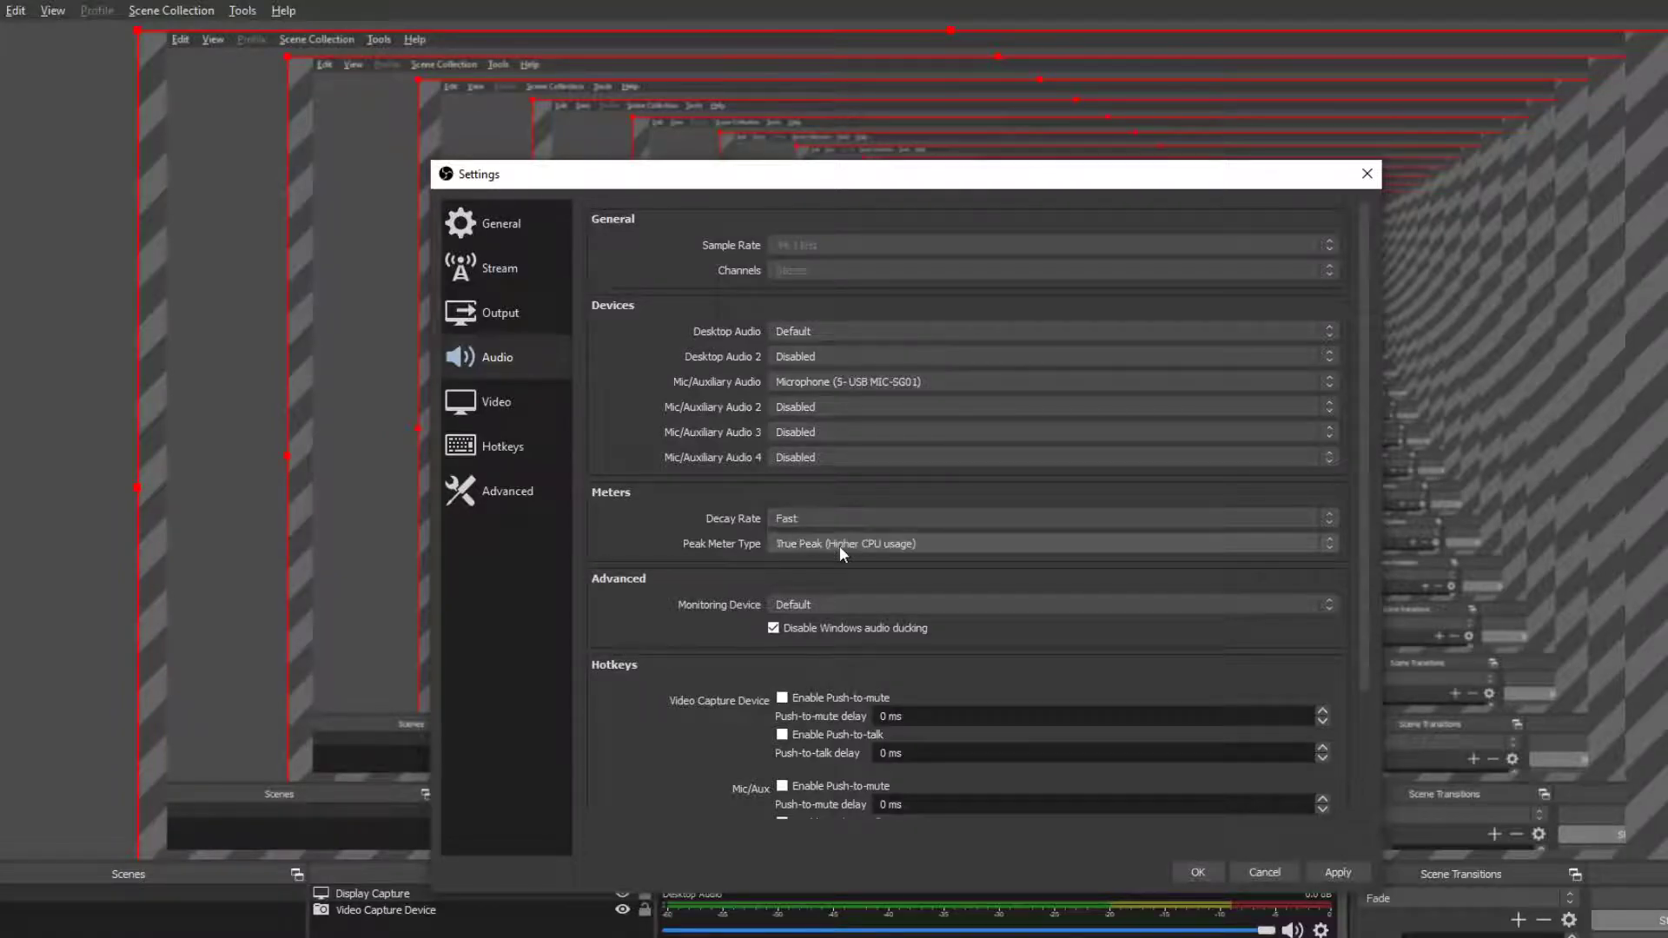
scroll("down", 3)
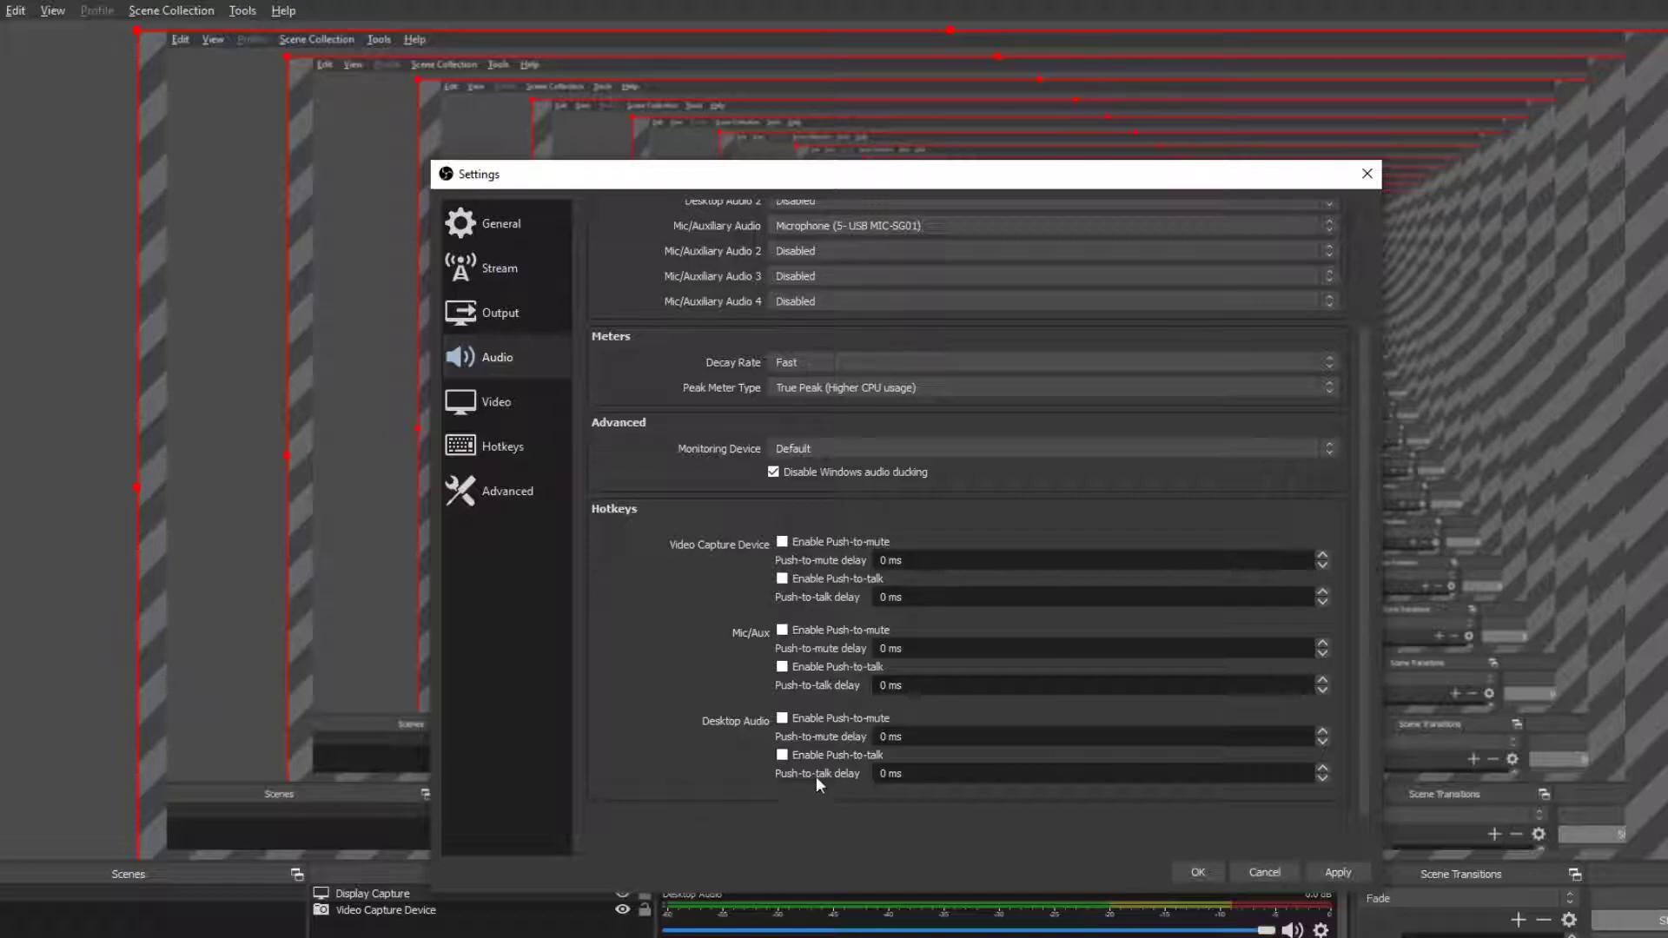
mouse_move(658, 608)
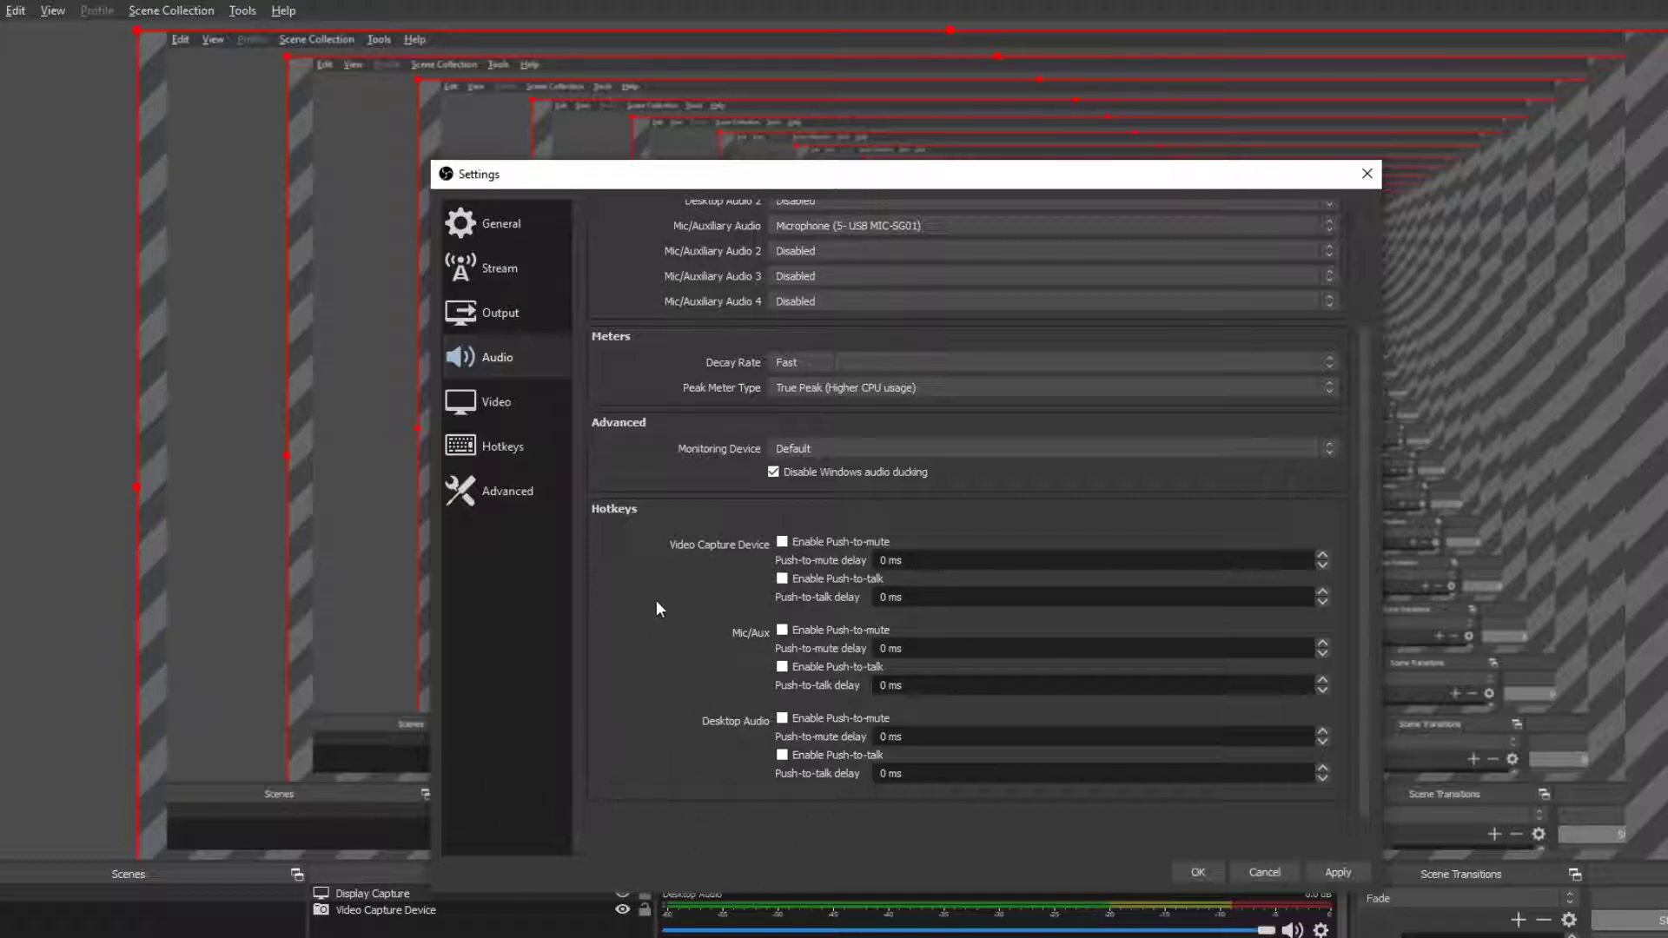
mouse_move(946, 594)
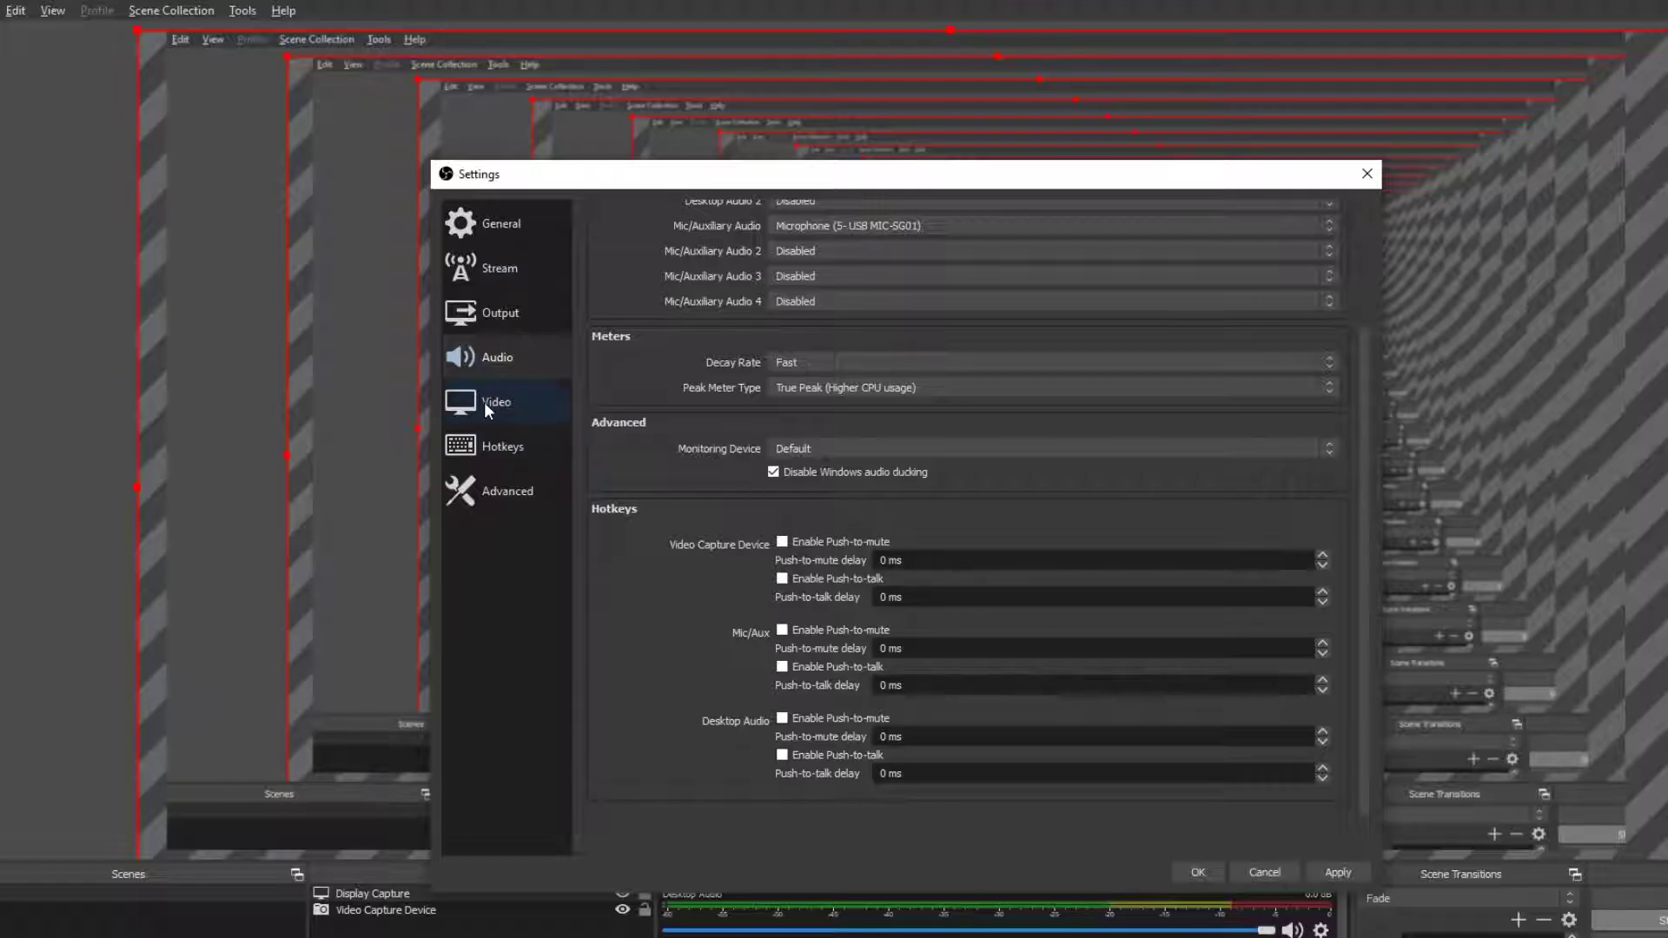
Show the Video settings page, locked while output is active
left_click(495, 403)
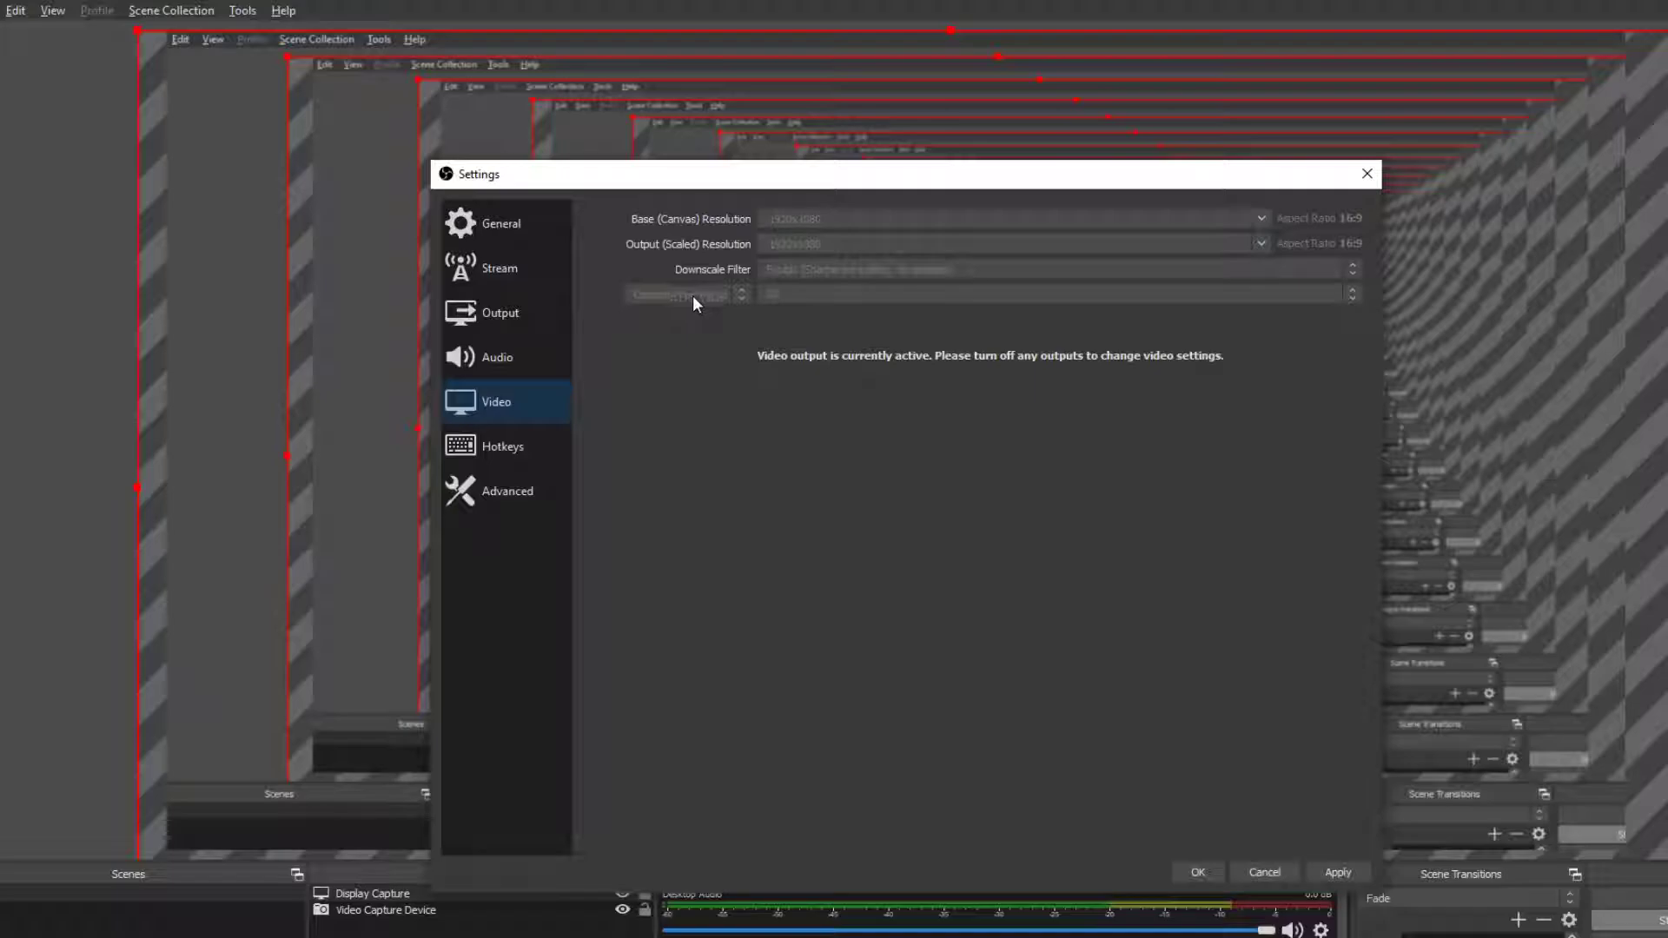
mouse_move(940, 306)
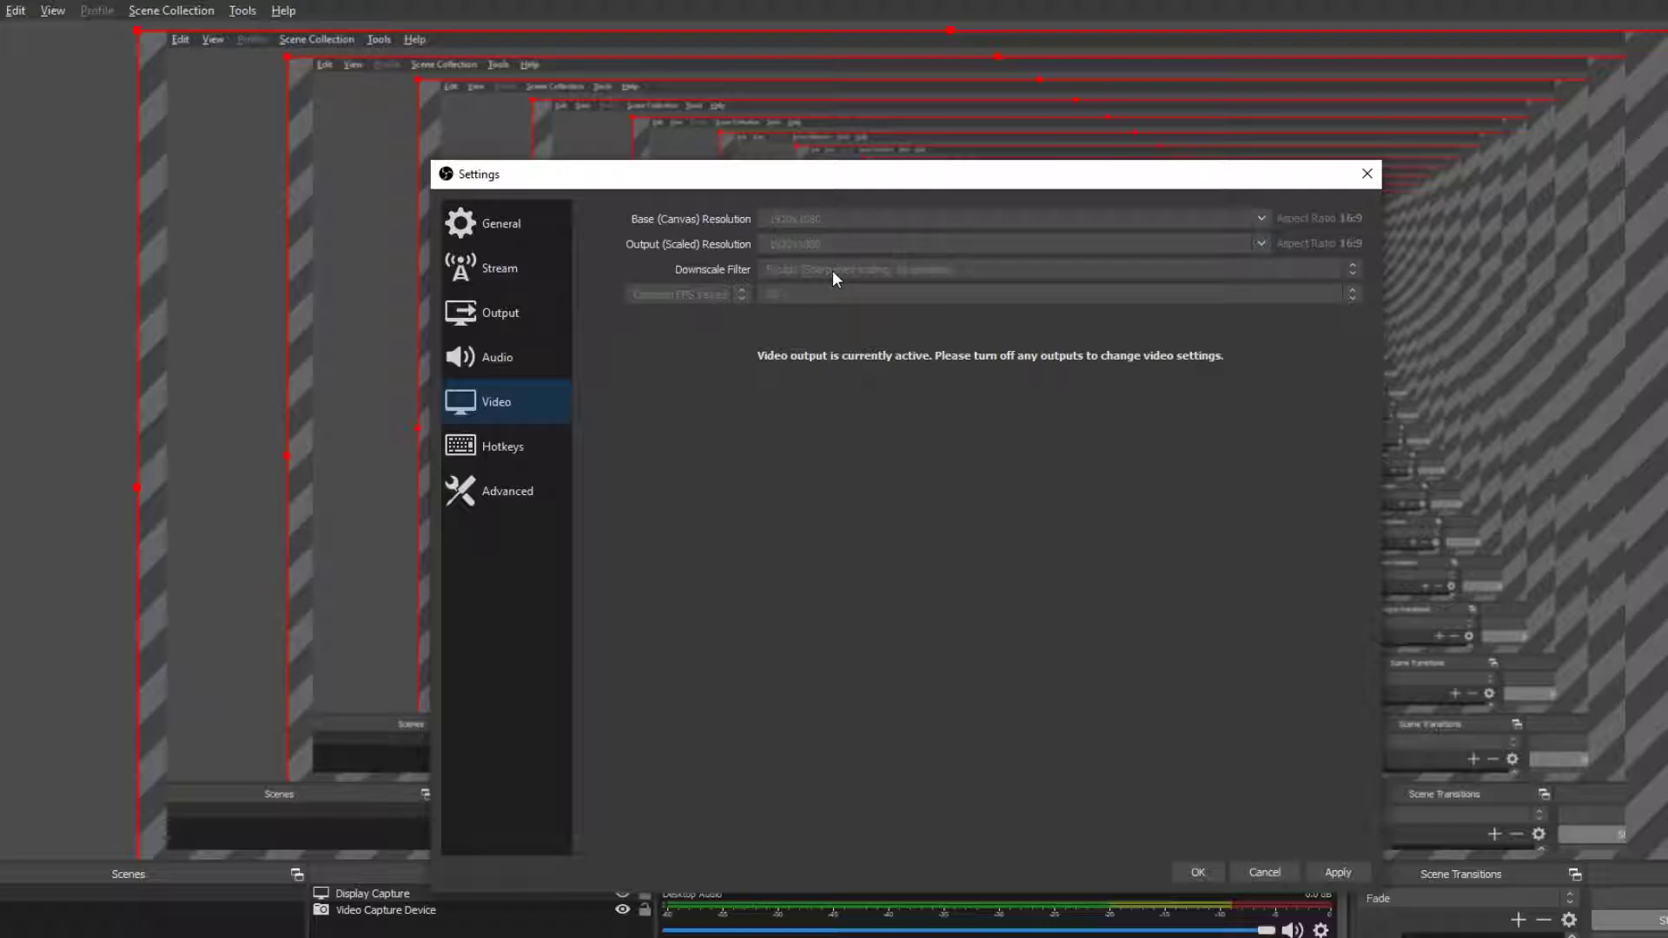
mouse_move(424, 447)
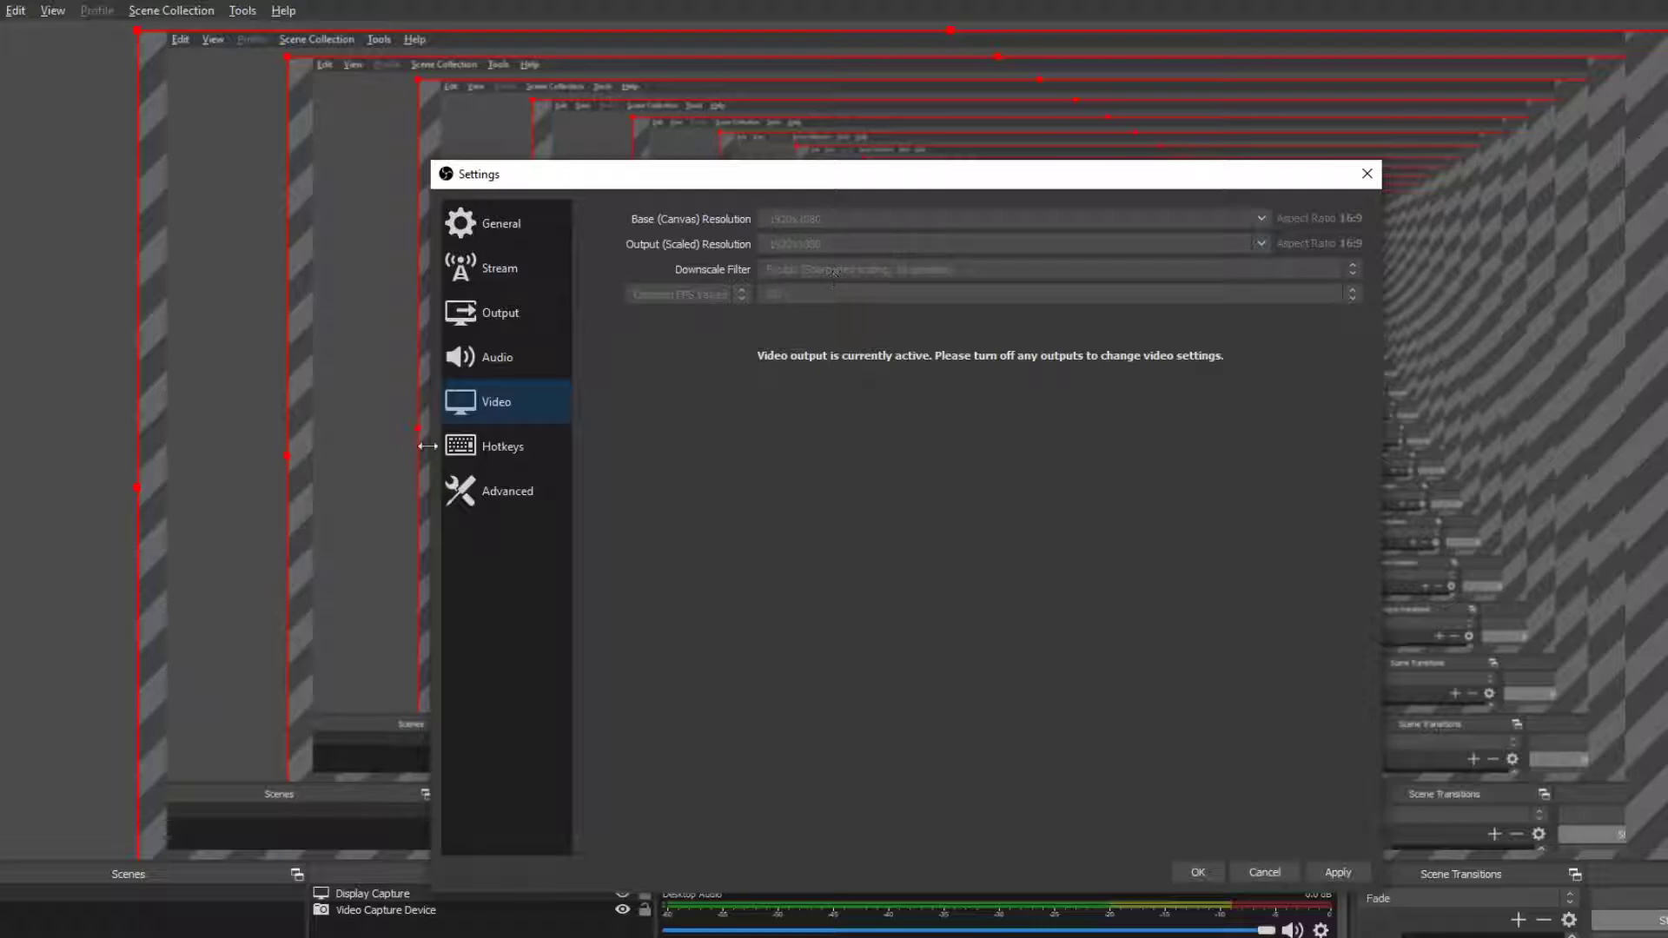
Assign F10 to Start/Stop Recording and F4 to Pause/Unpause, then show Advanced settings
left_click(502, 447)
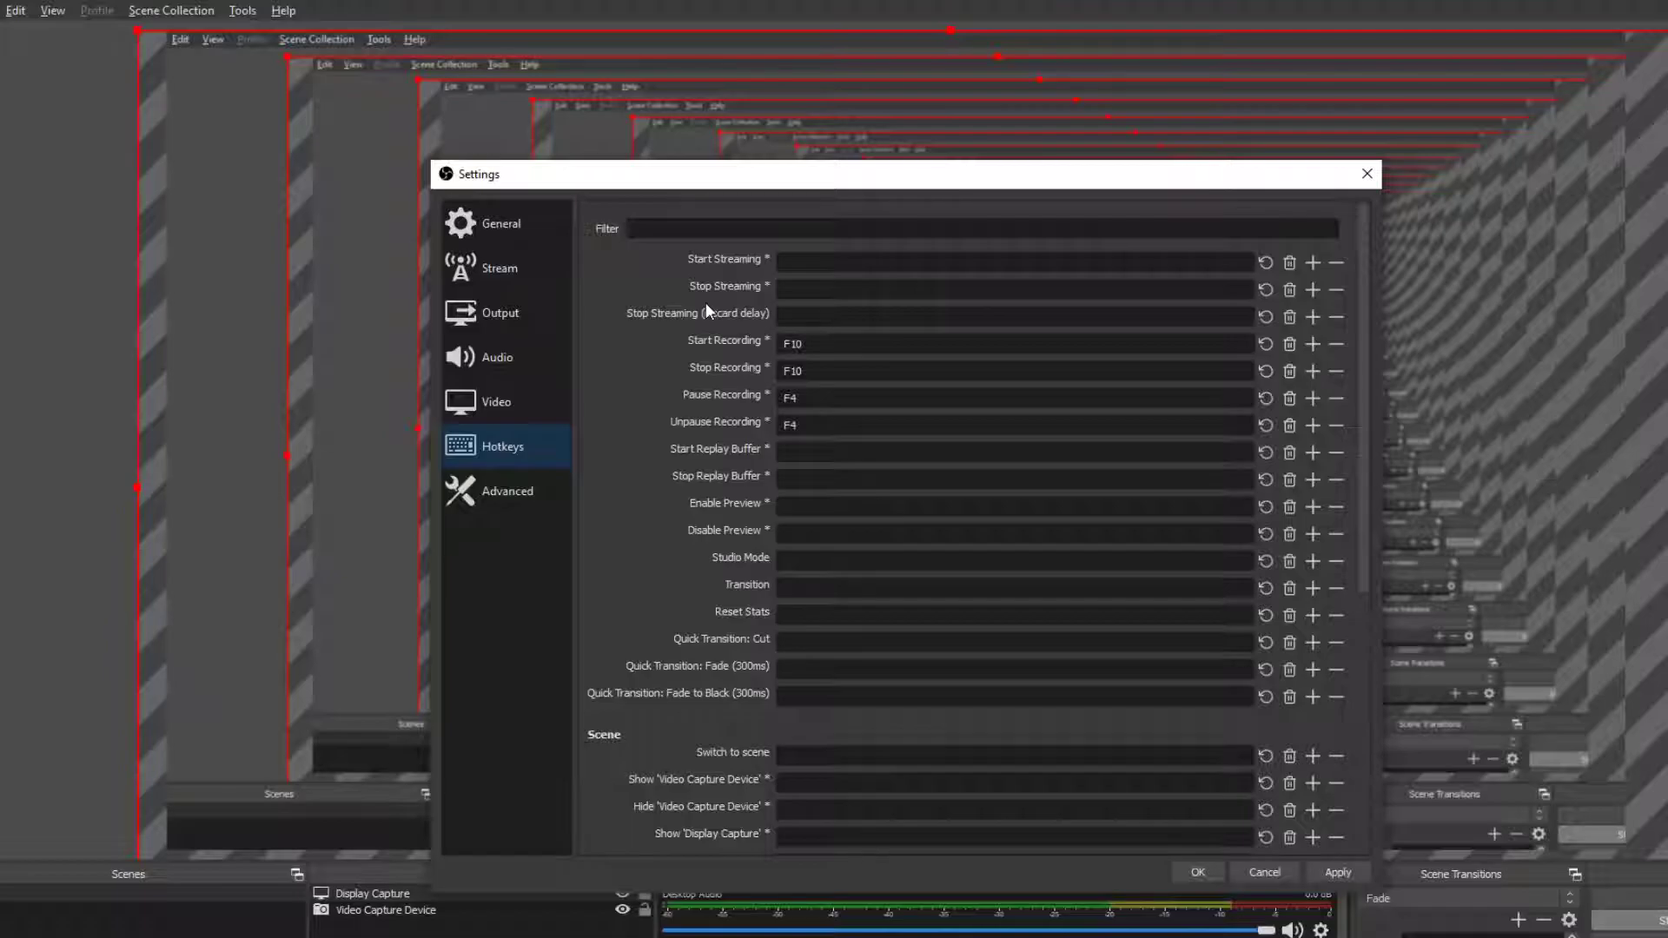
mouse_move(731, 282)
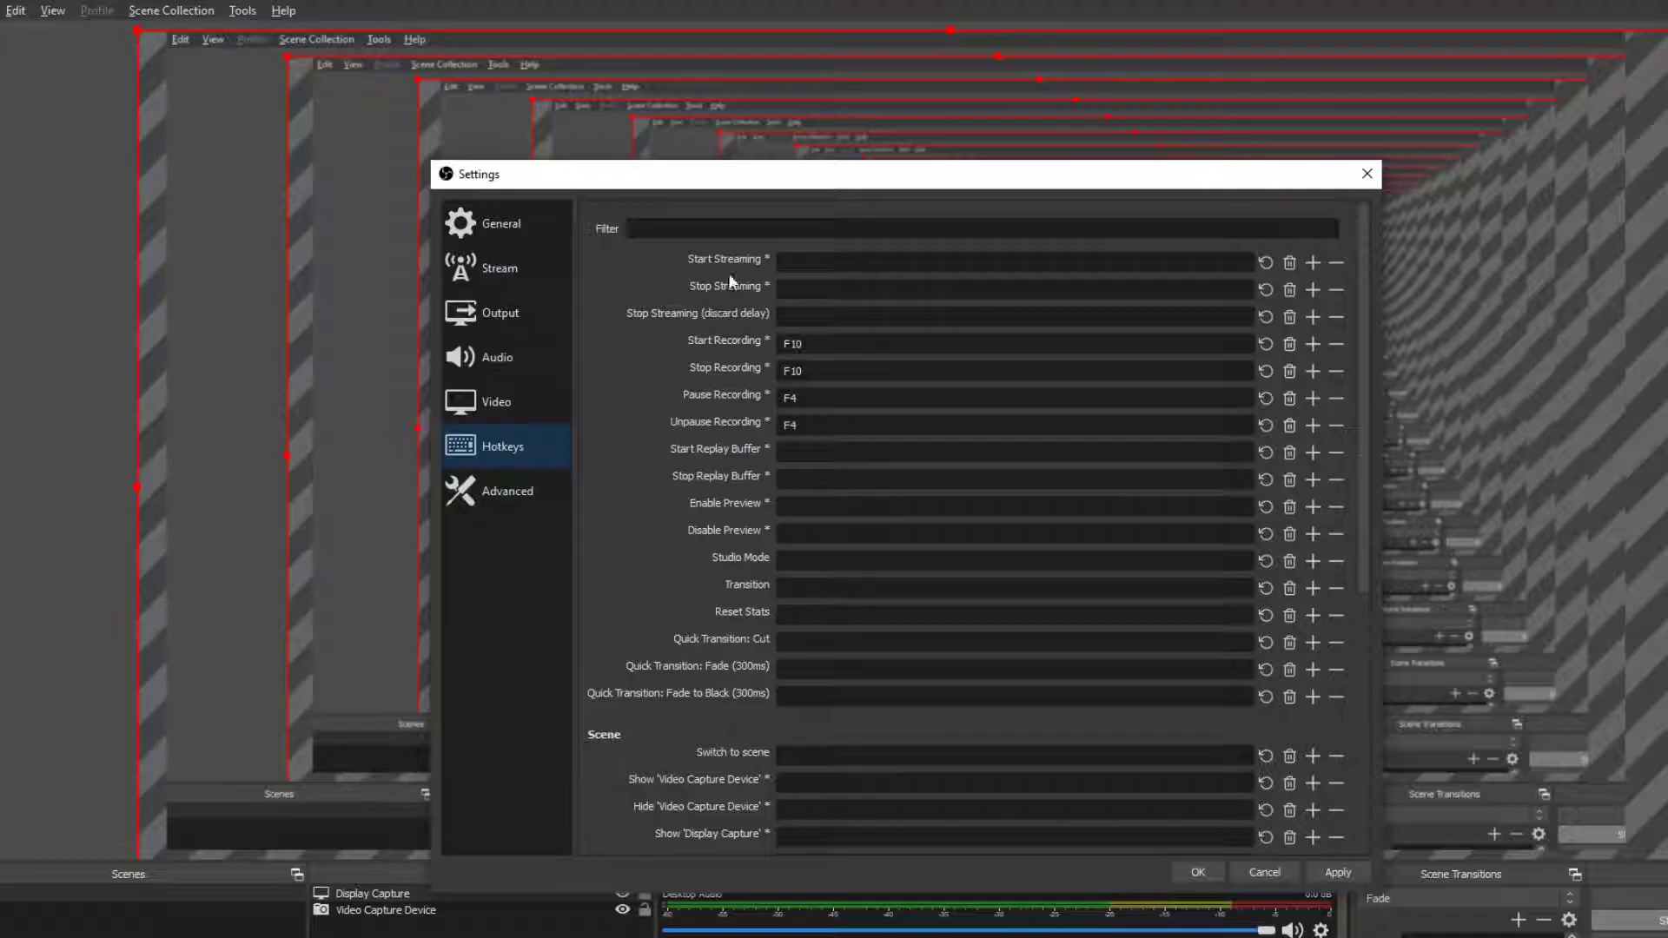
scroll("down", 3)
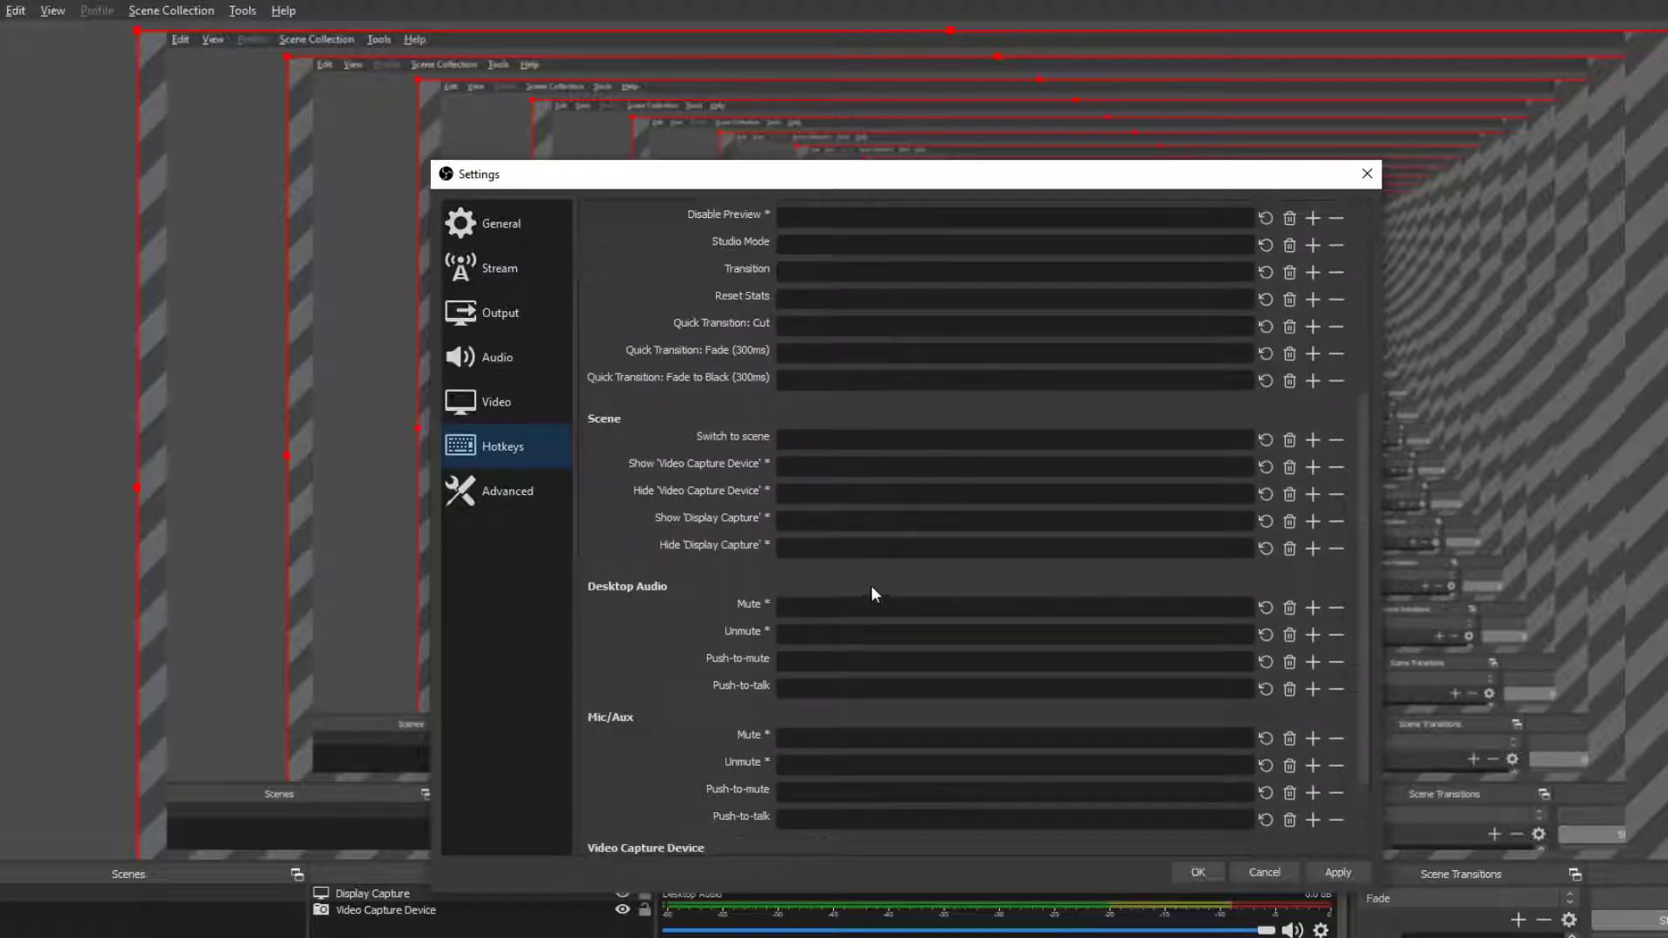
left_click(507, 490)
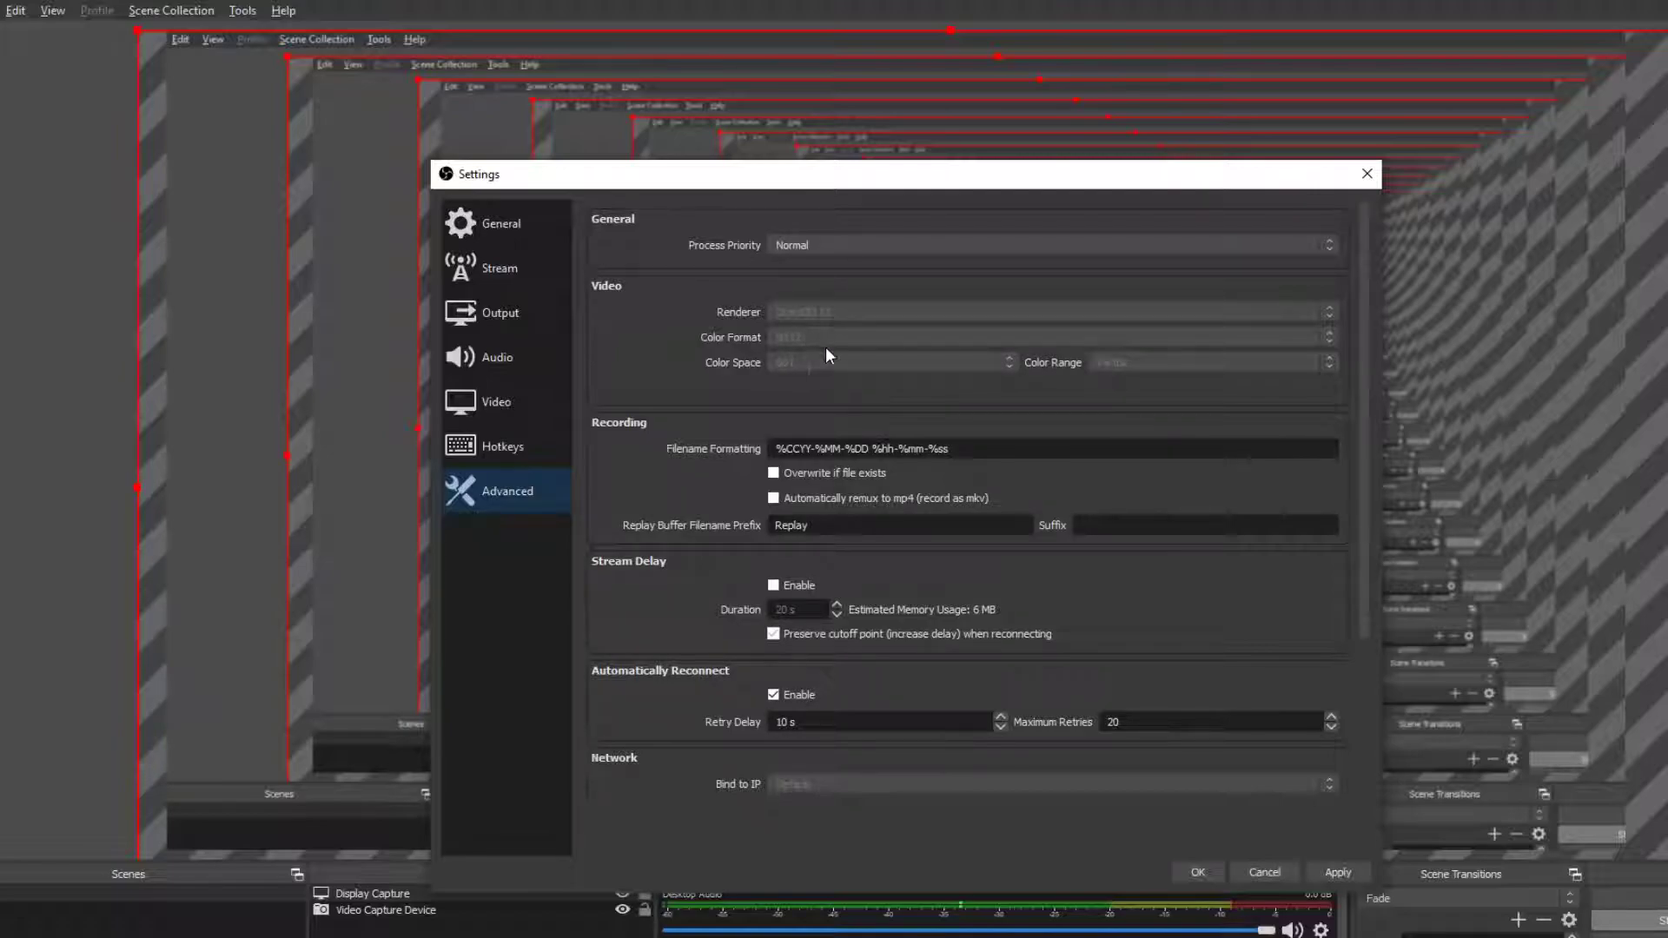
Apply all changed settings and review the Audio page with the USB microphone
left_click(500, 313)
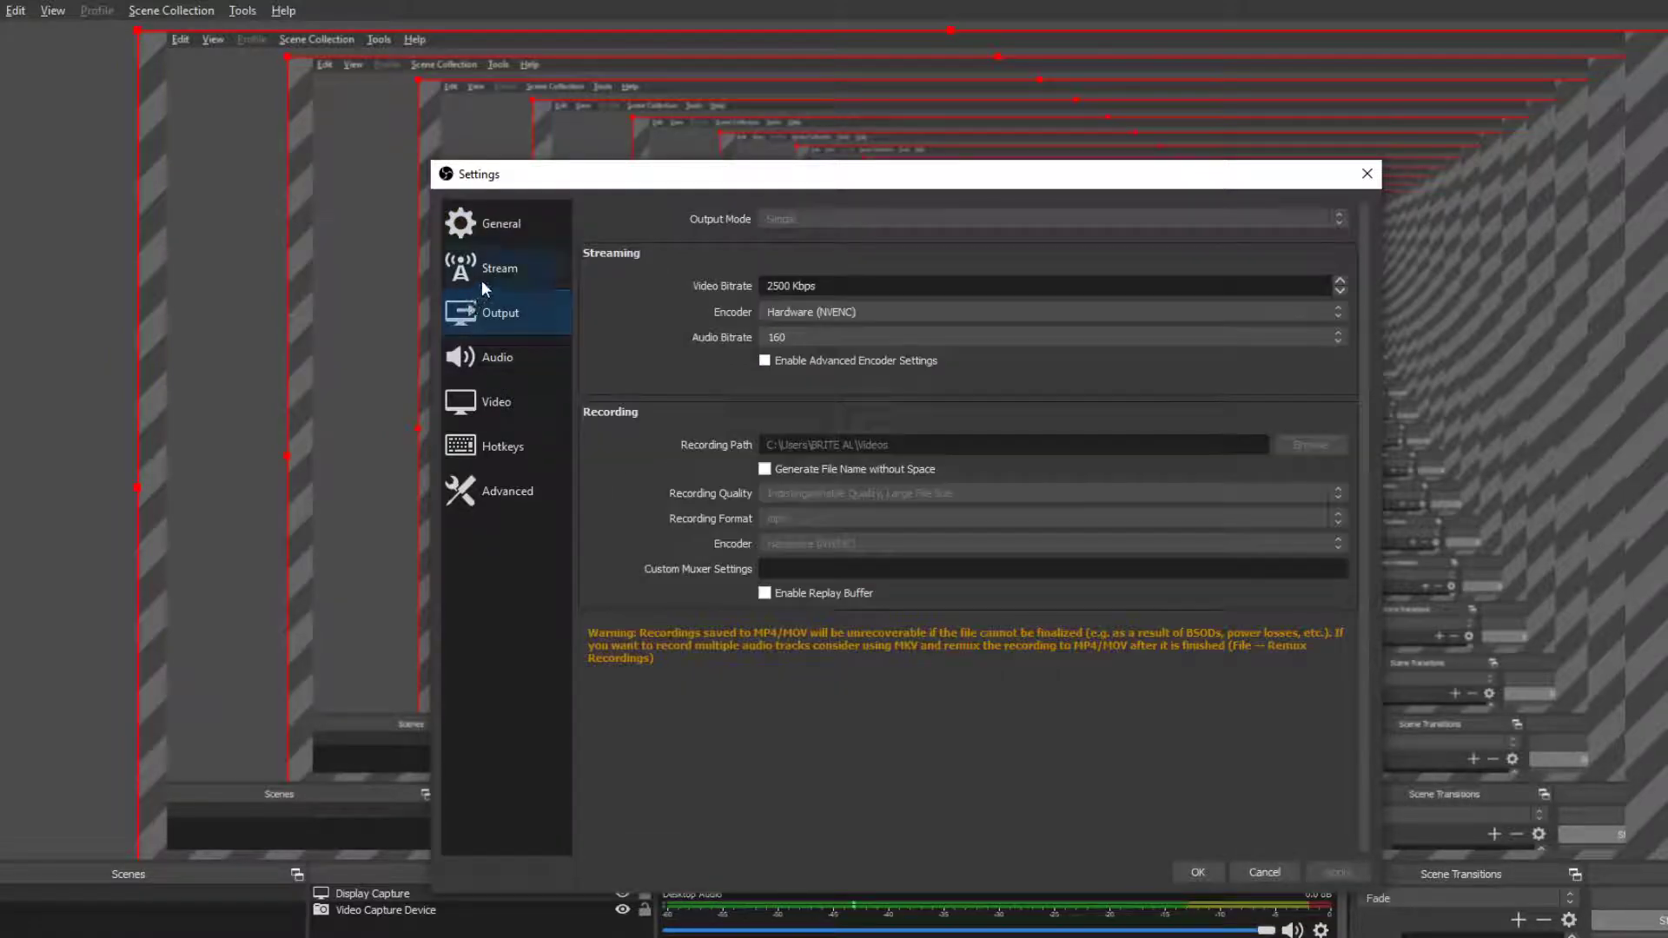
left_click(496, 358)
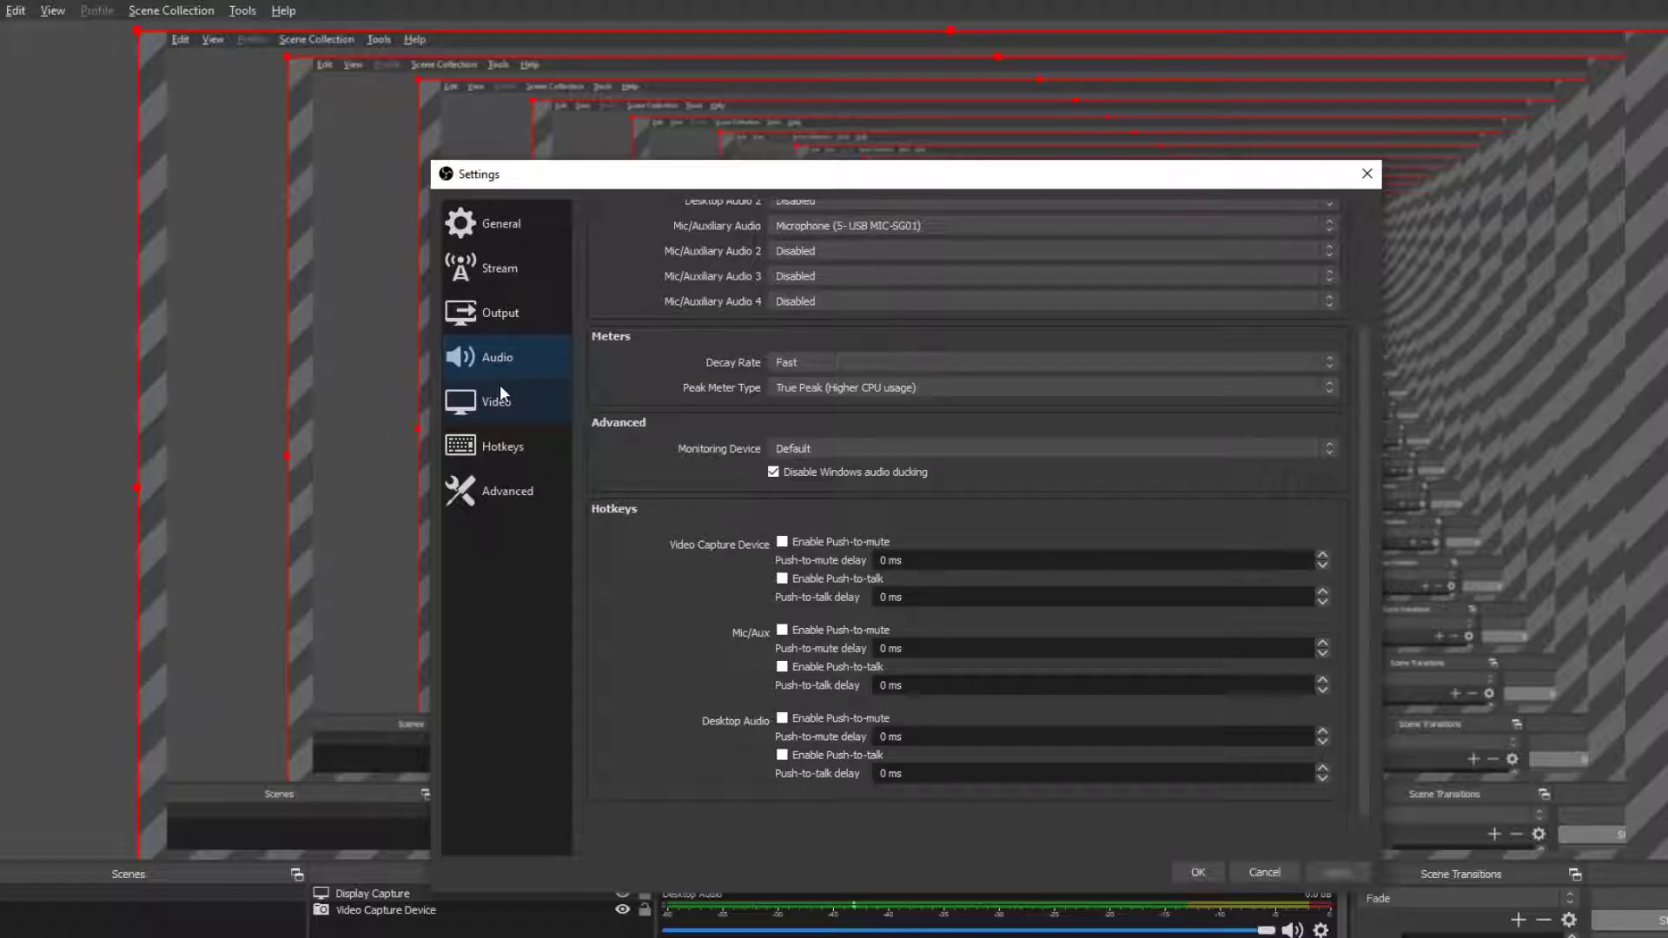
Review the Video settings page now that the changes are applied
left_click(497, 402)
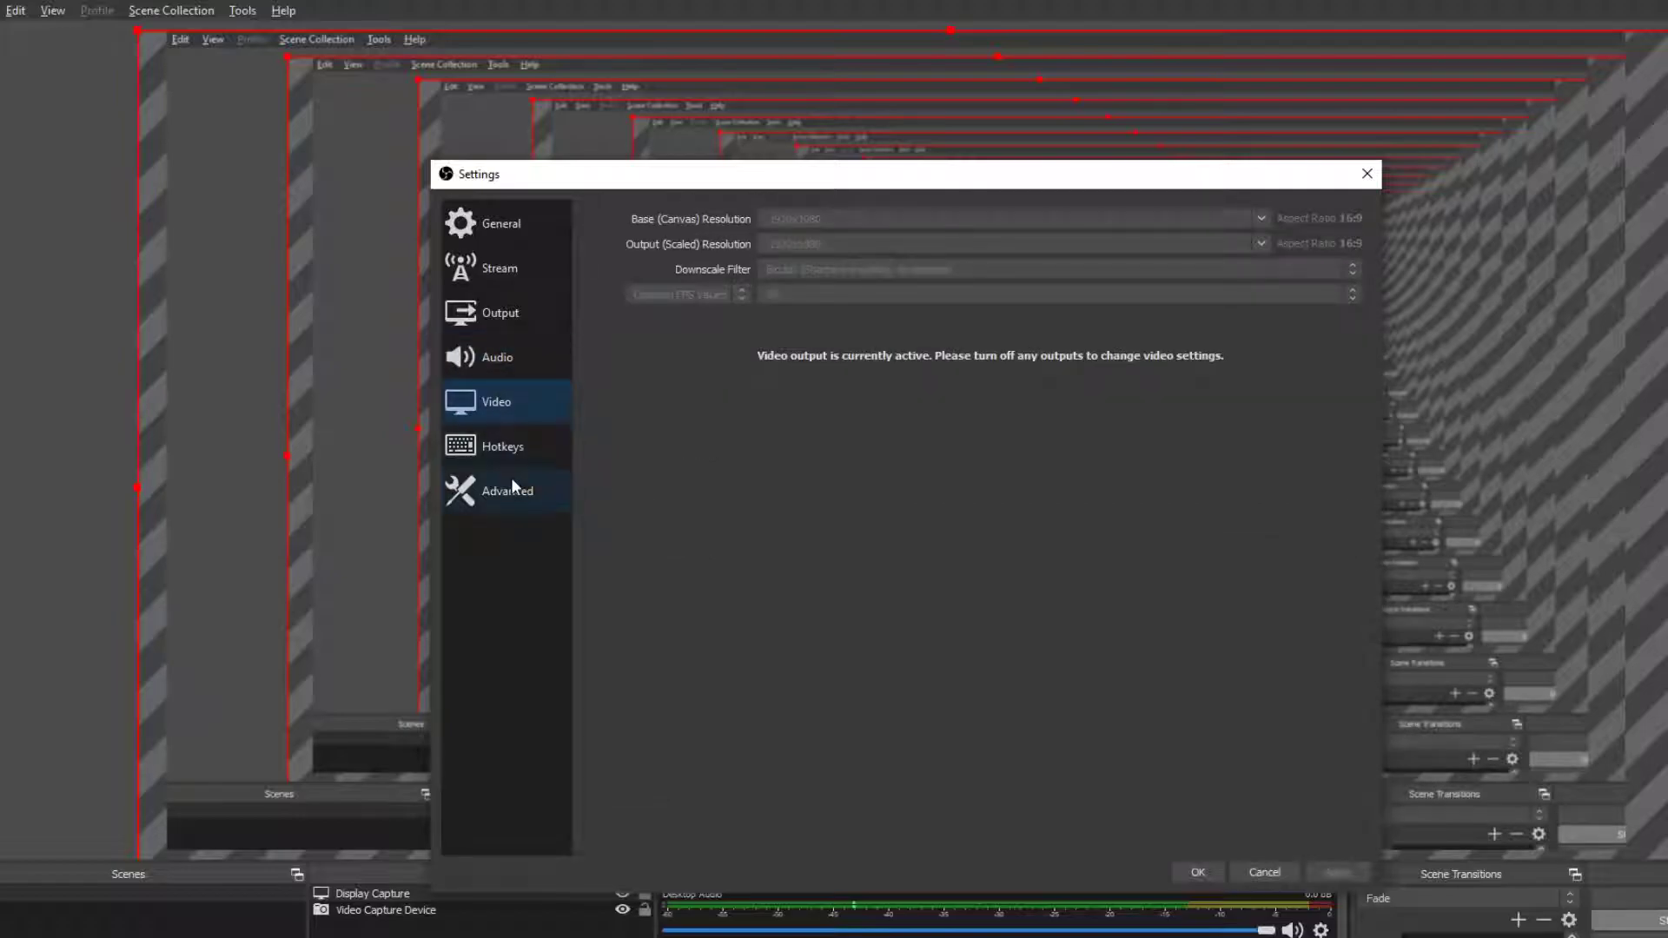